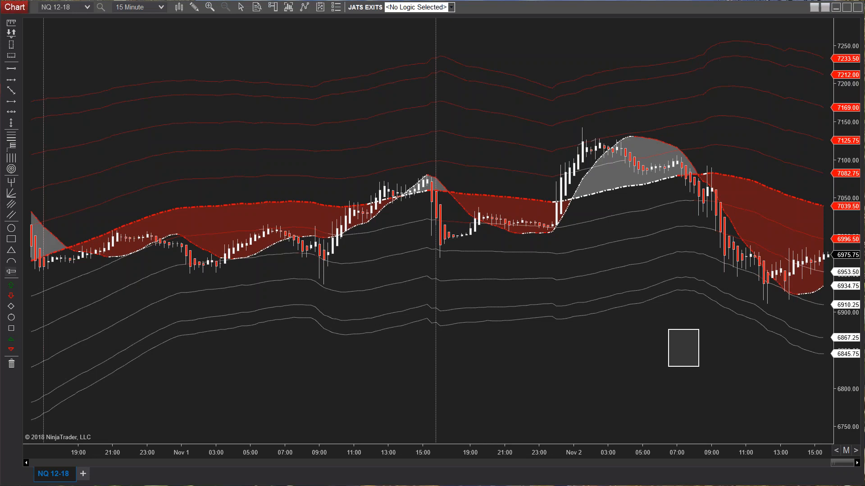
pyautogui.moveTo(661, 188)
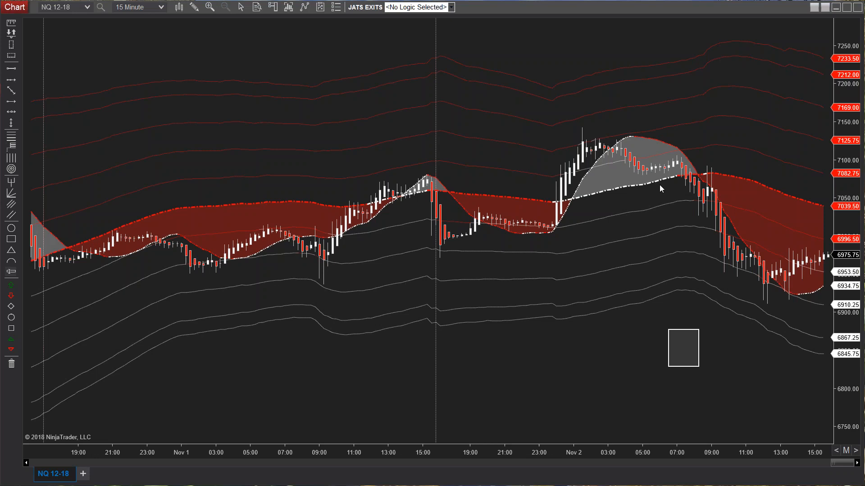
pyautogui.moveTo(784, 331)
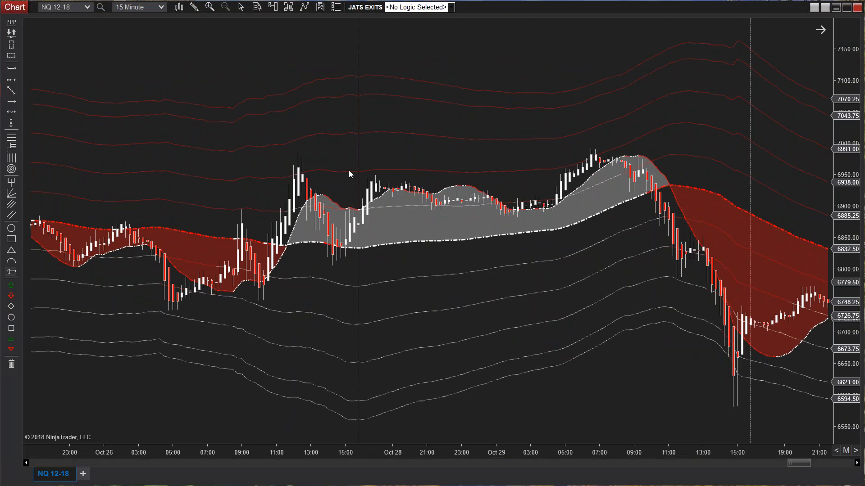
pyautogui.moveTo(606, 153)
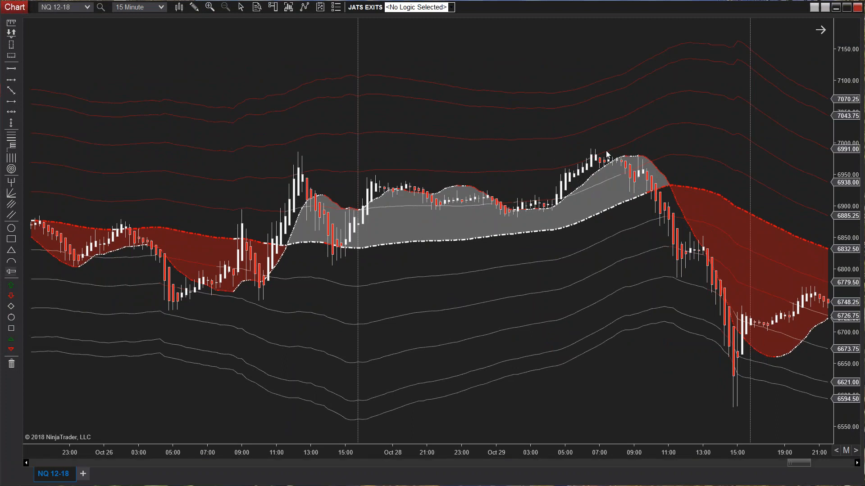
pyautogui.moveTo(454, 214)
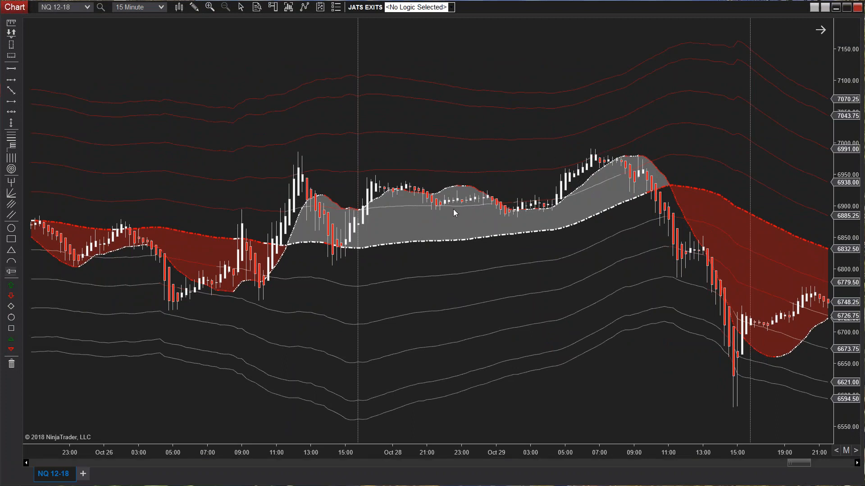
# Step: Pan the 15-minute NQ chart around the Oct 25 session and review the bands
pyautogui.moveTo(817, 462); pyautogui.dragTo(786, 462)
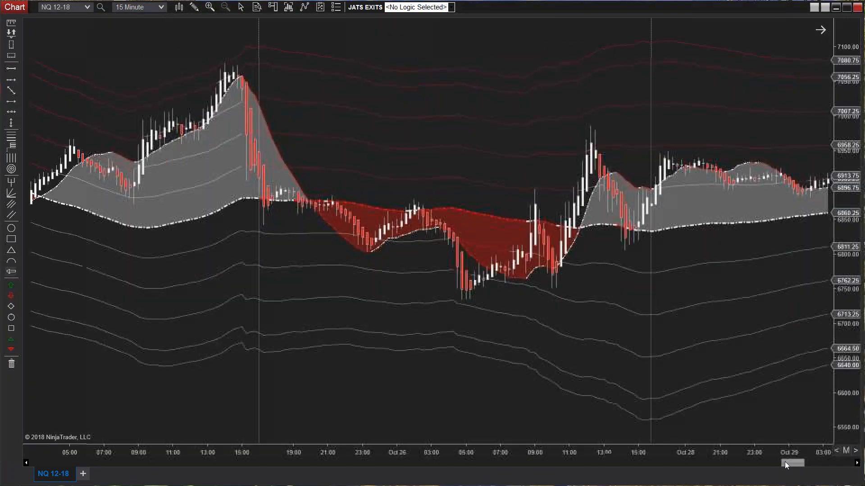
pyautogui.moveTo(792, 463); pyautogui.dragTo(780, 463)
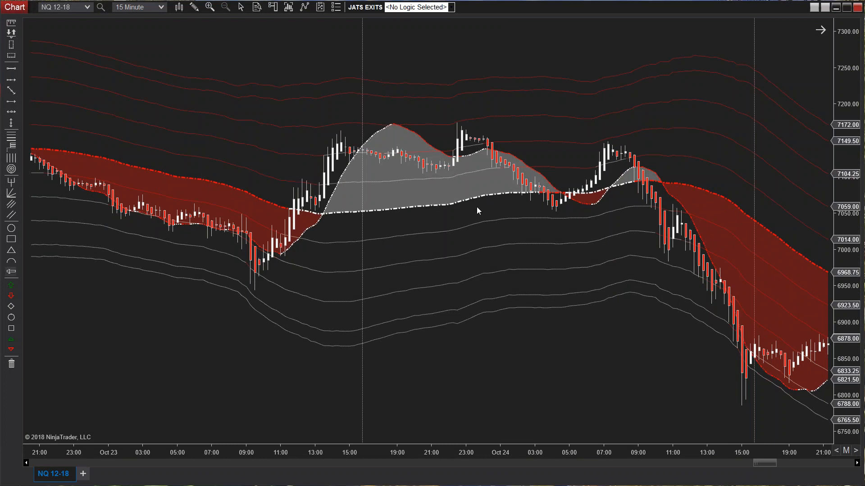
pyautogui.moveTo(630, 190)
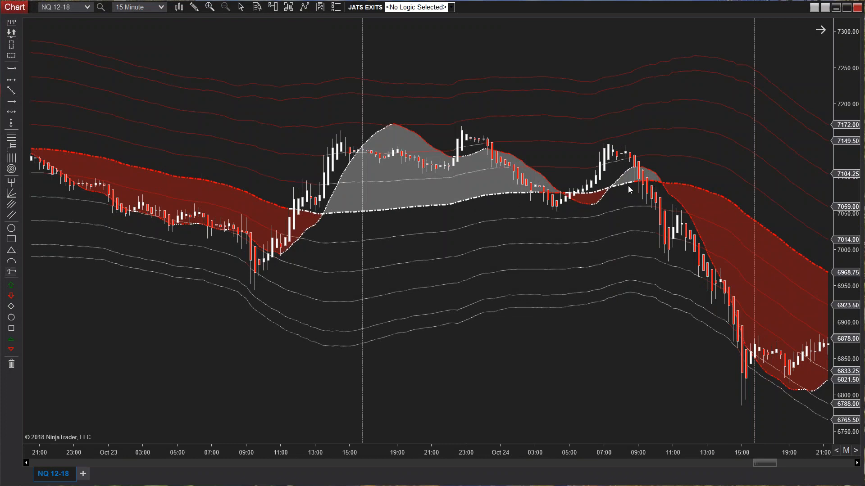
pyautogui.moveTo(745, 463); pyautogui.dragTo(772, 463)
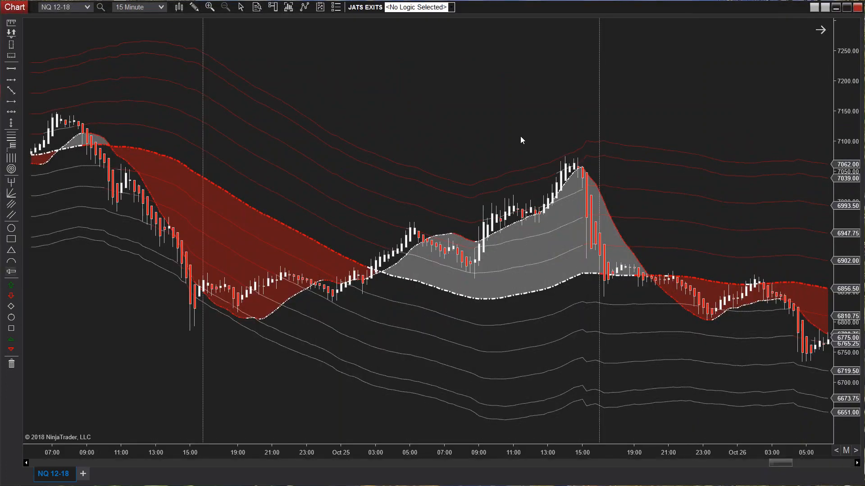
pyautogui.moveTo(16, 231)
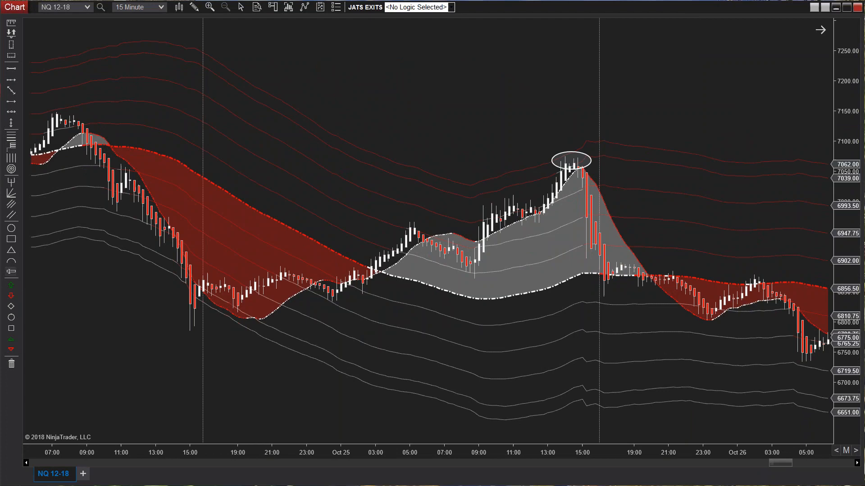
pyautogui.rightClick(574, 160)
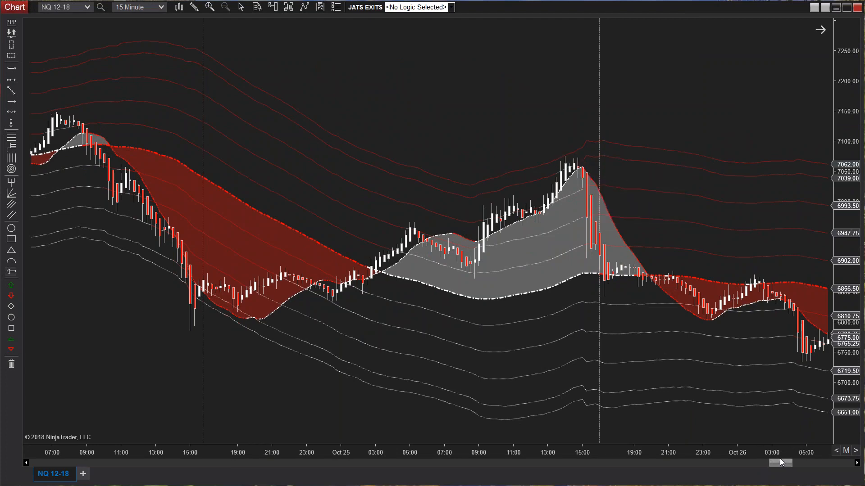
pyautogui.moveTo(777, 463); pyautogui.dragTo(794, 463)
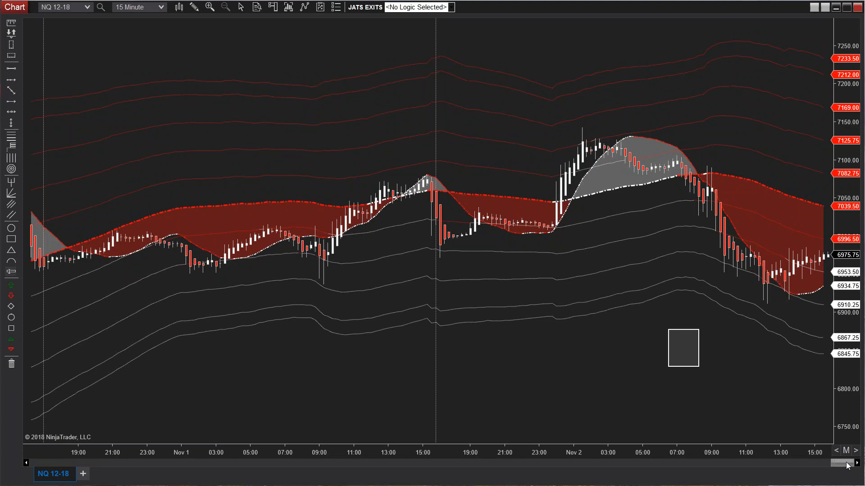
pyautogui.moveTo(602, 231)
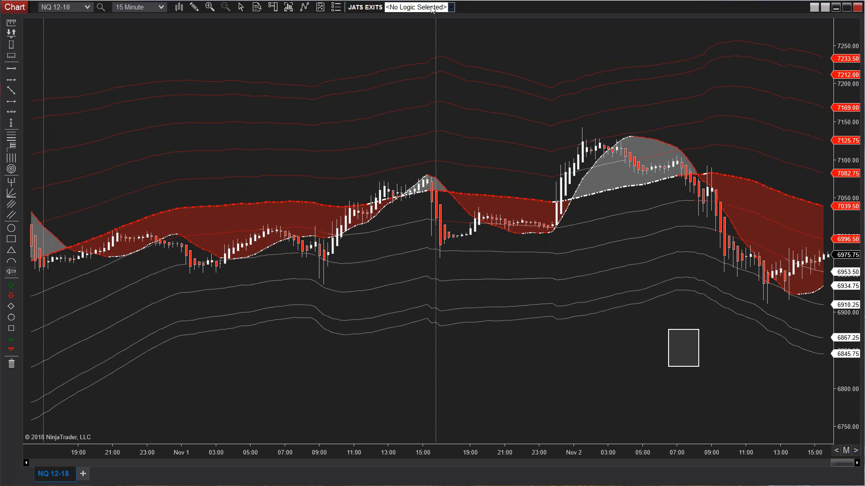
pyautogui.click(418, 7)
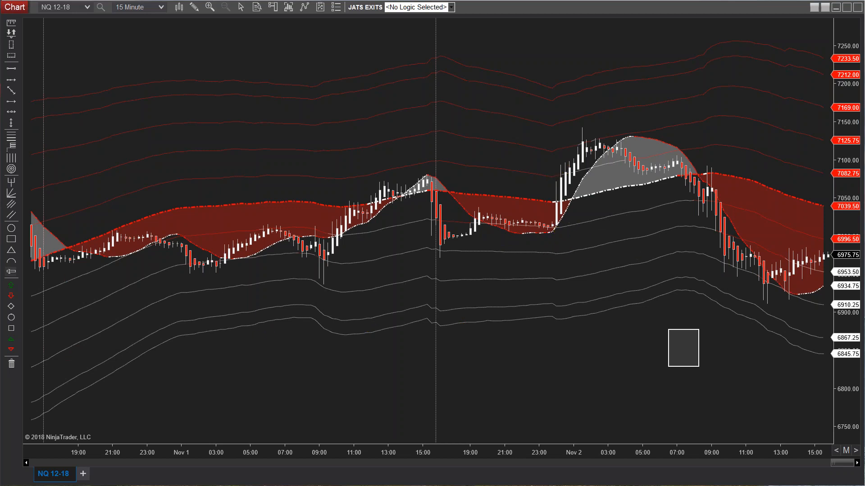
pyautogui.moveTo(451, 9)
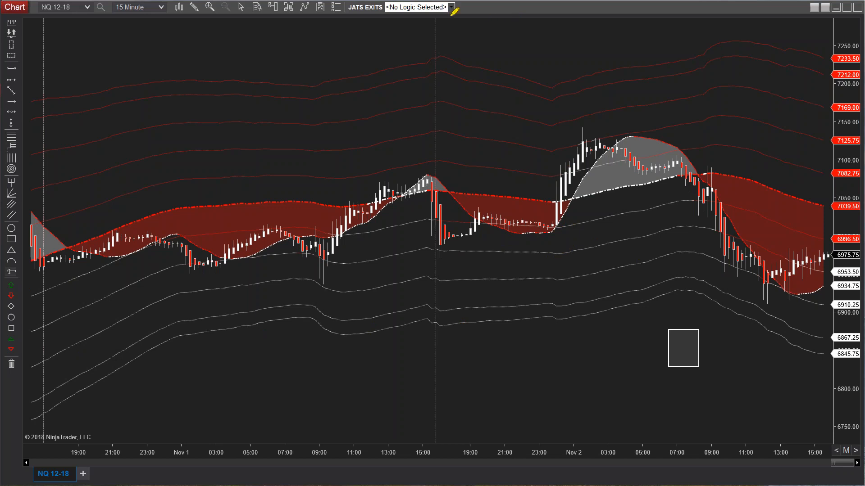
# Step: Cycle the JATS EXITS logic through P>2, P>1, P<1 and New Logic to compare highlights
pyautogui.click(451, 7)
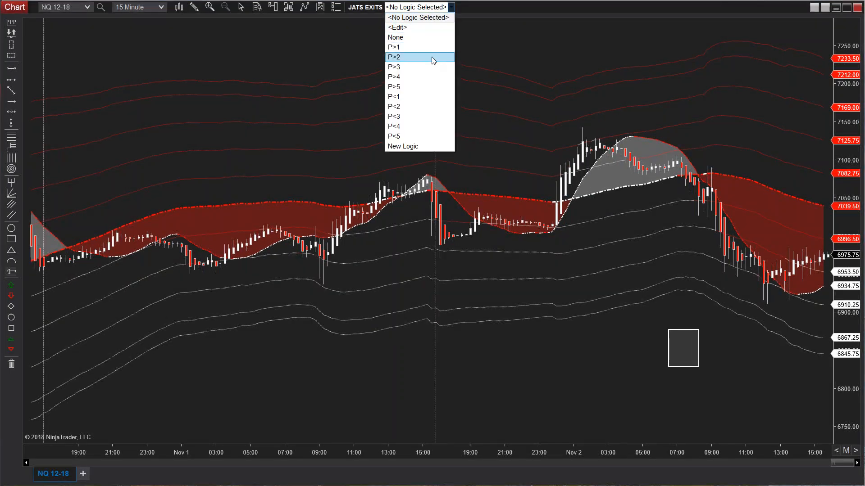
pyautogui.click(394, 56)
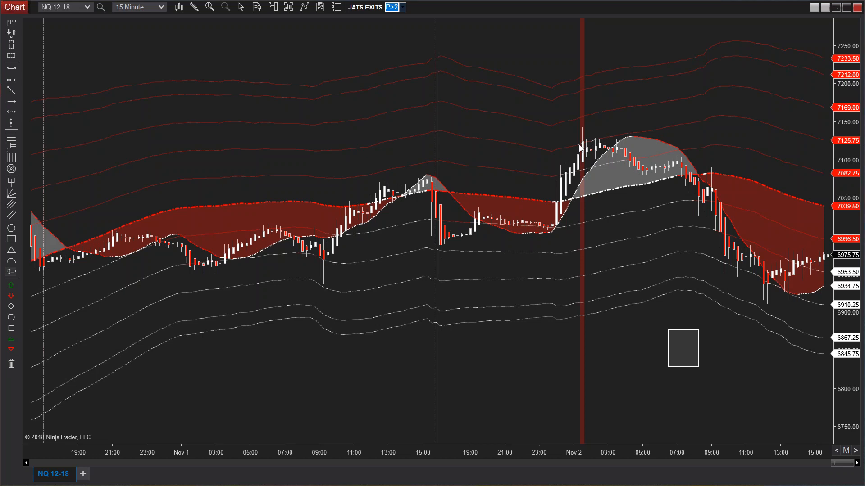
pyautogui.click(399, 7)
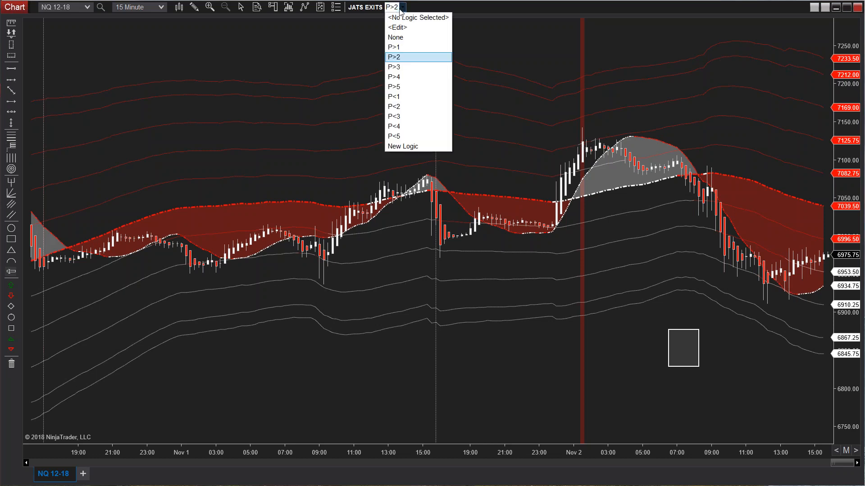
pyautogui.click(393, 47)
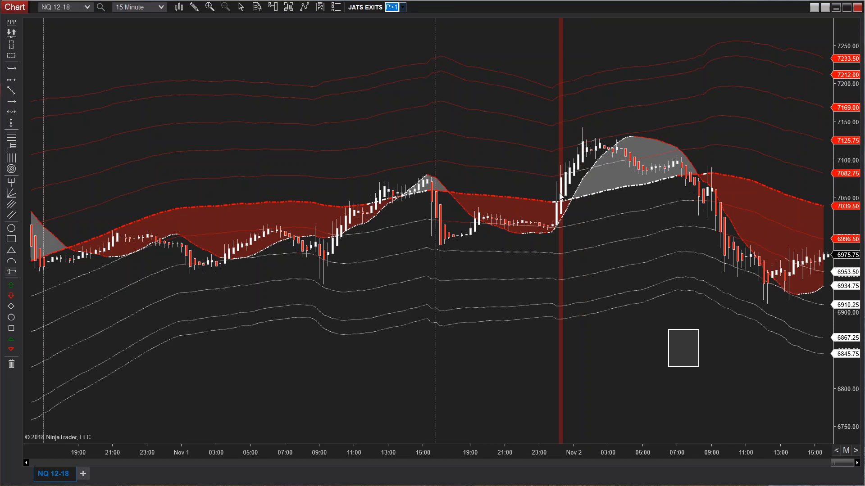
pyautogui.moveTo(830, 296)
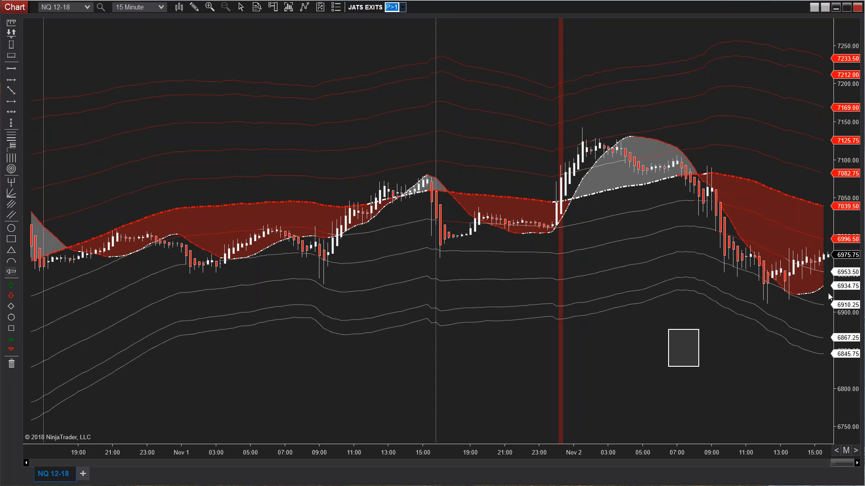
pyautogui.click(402, 7)
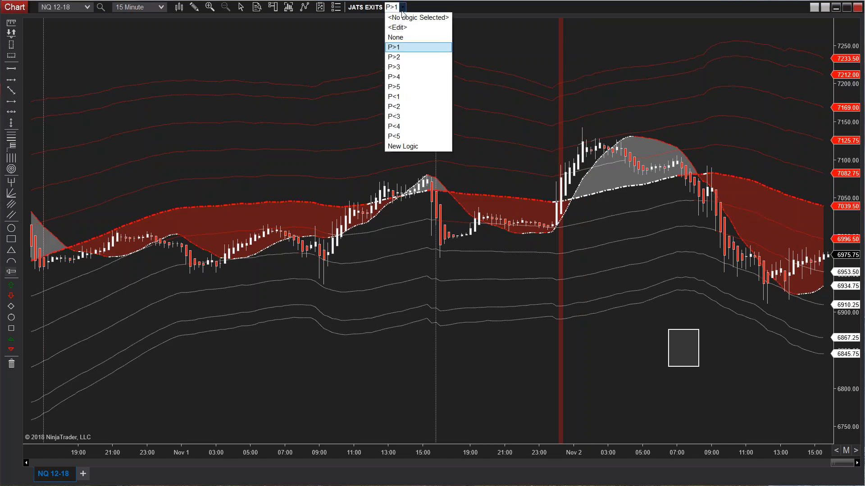
pyautogui.click(394, 96)
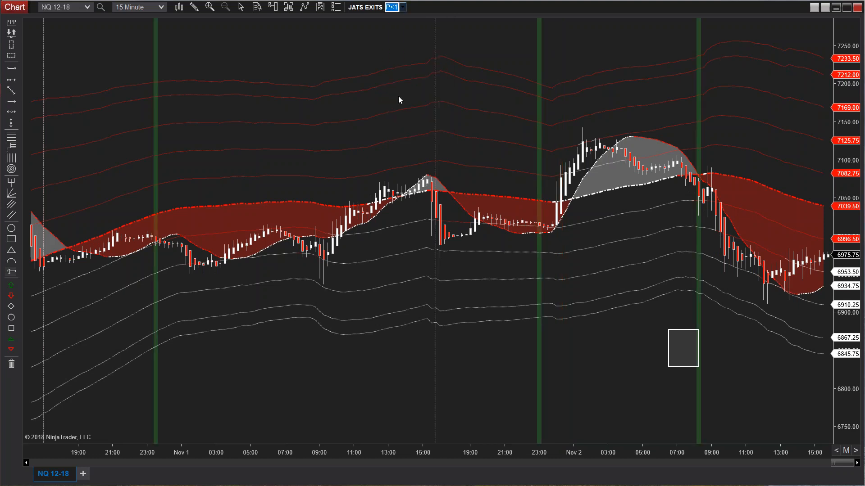
pyautogui.moveTo(534, 232)
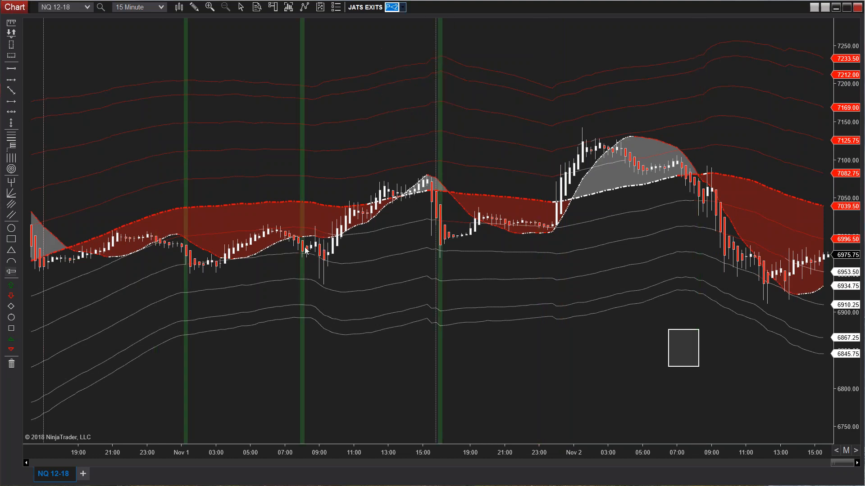
pyautogui.click(405, 6)
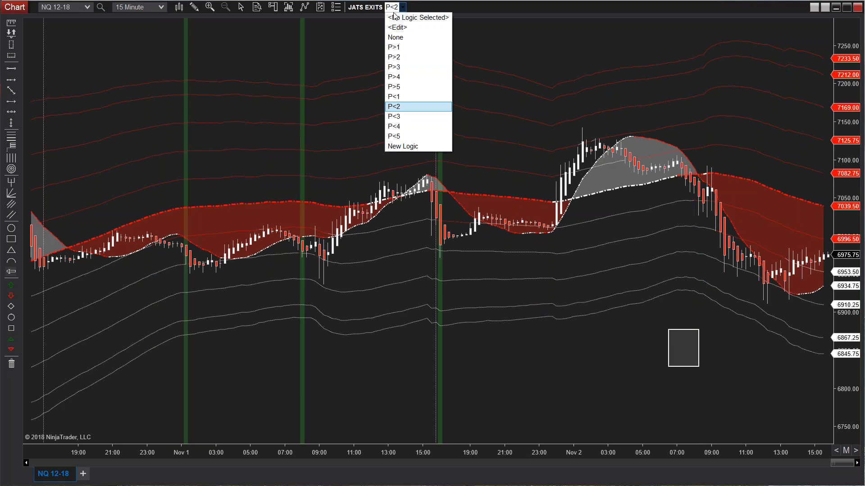
pyautogui.click(403, 146)
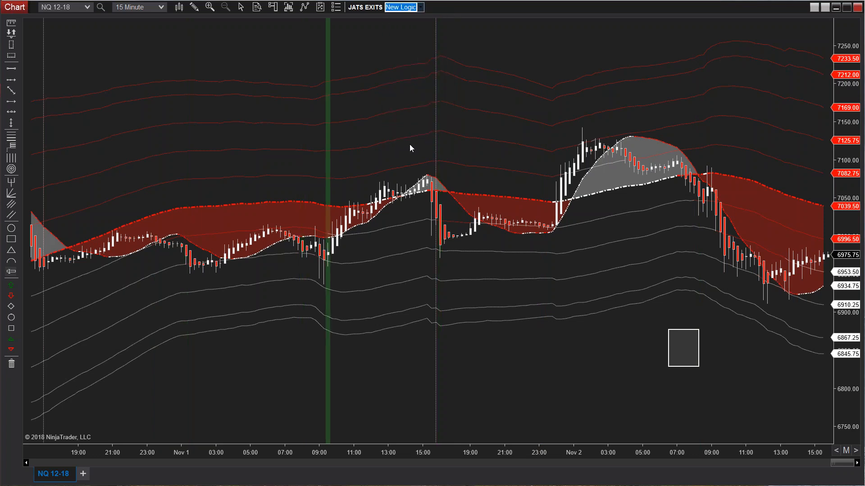
pyautogui.moveTo(322, 249)
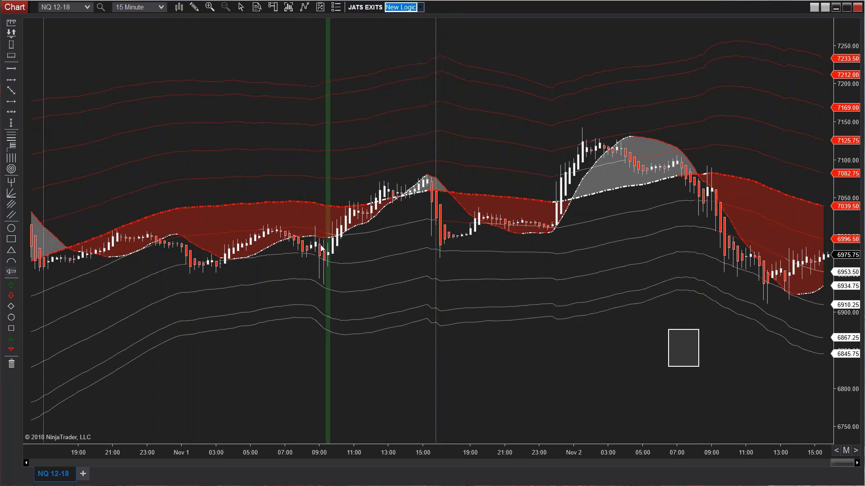
pyautogui.moveTo(343, 258)
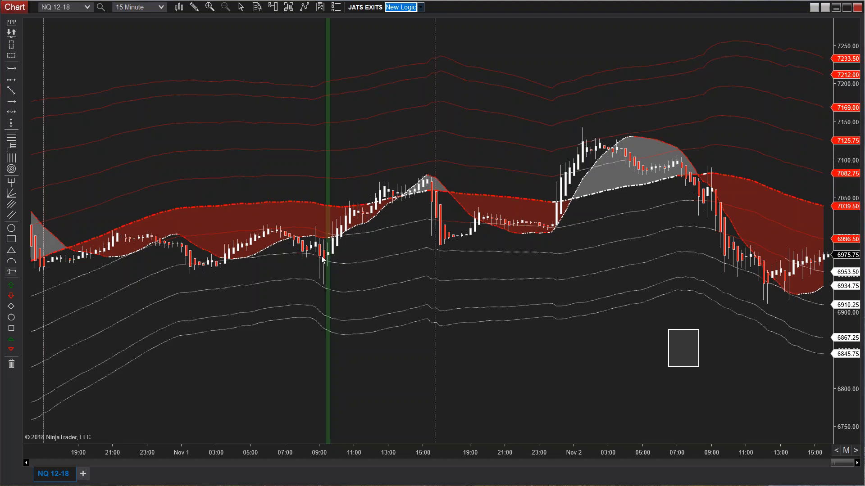
pyautogui.moveTo(327, 269)
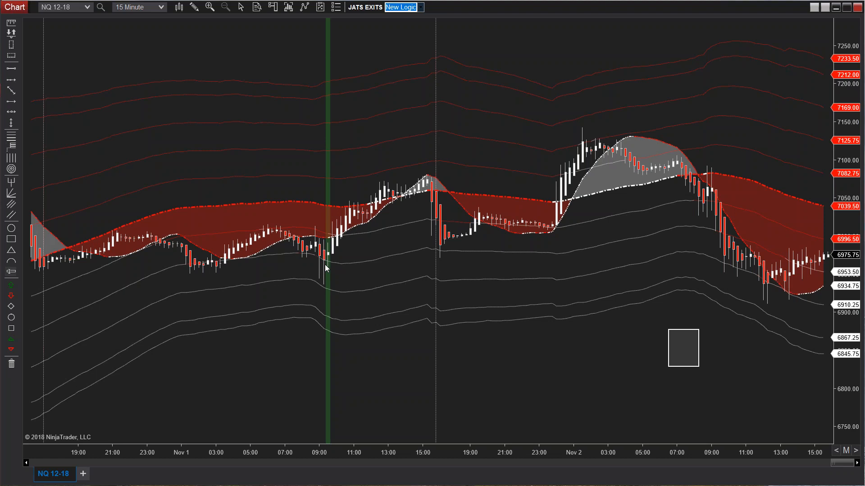
pyautogui.moveTo(372, 154)
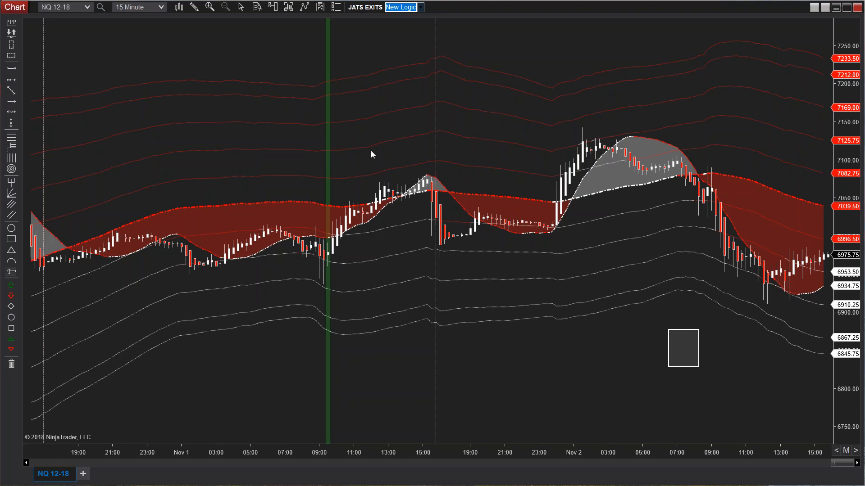
# Step: Set the JATS EXITS logic to None so the green highlight bar disappears
pyautogui.click(422, 7)
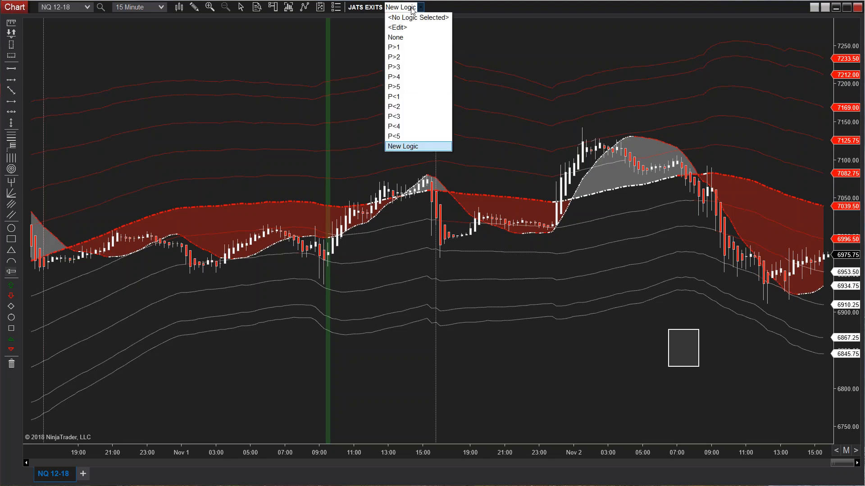
pyautogui.moveTo(412, 87)
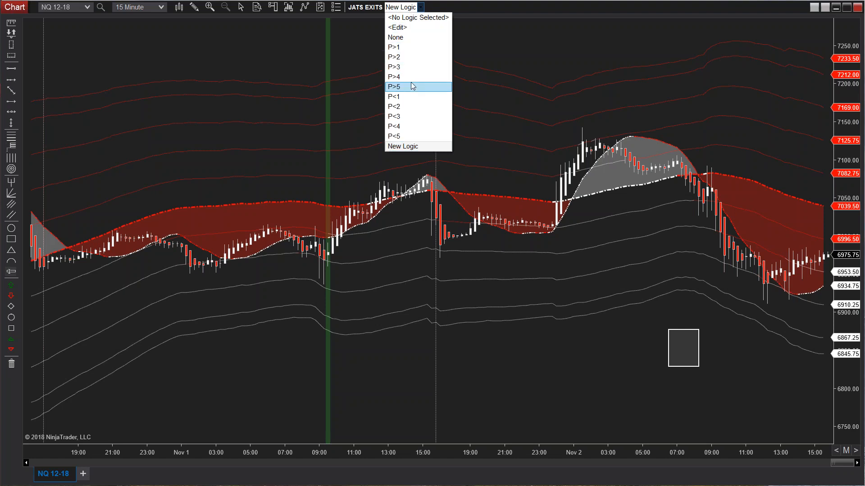
pyautogui.click(394, 37)
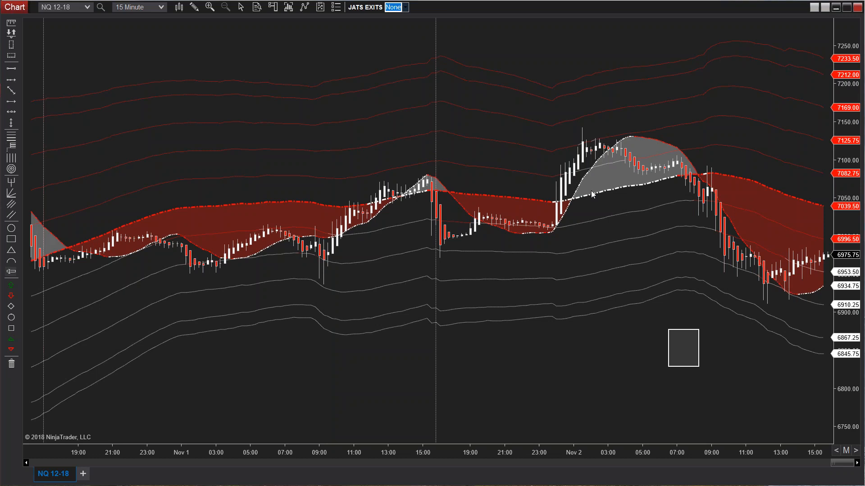
pyautogui.click(682, 349)
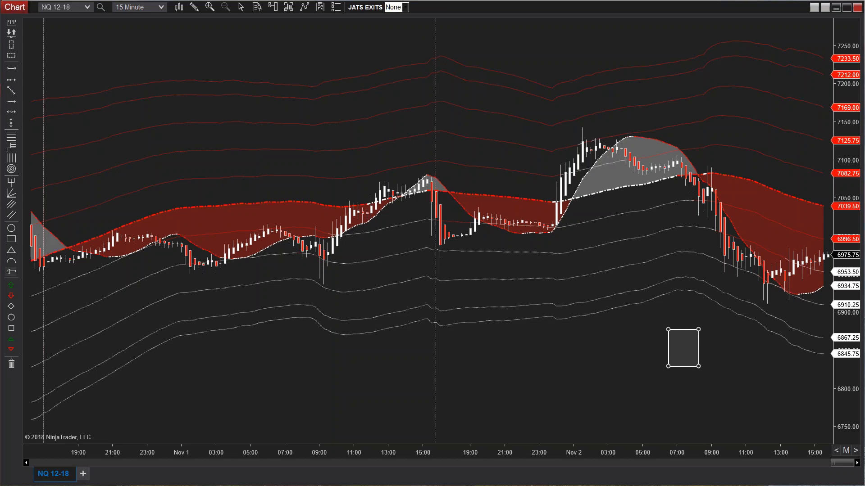
# Step: Nudge the small rectangle and measure the four-bar rally after midnight Nov 2 with the ruler
pyautogui.moveTo(684, 343); pyautogui.dragTo(650, 295)
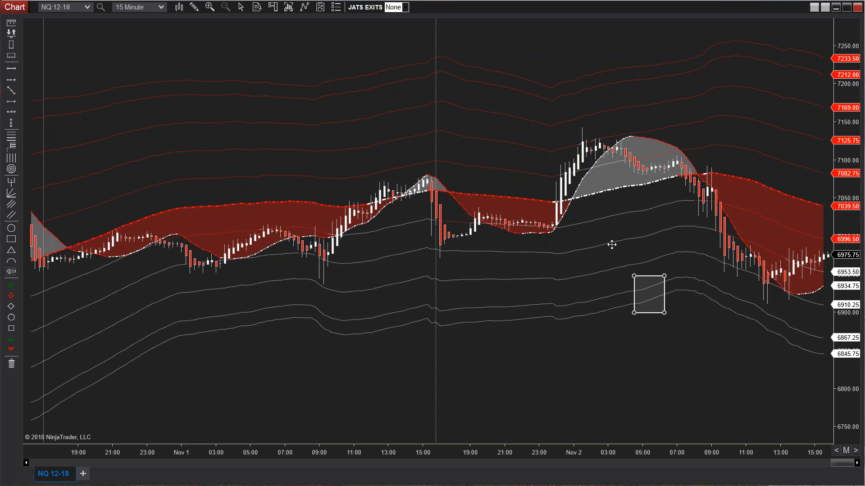
pyautogui.moveTo(650, 291); pyautogui.dragTo(656, 341)
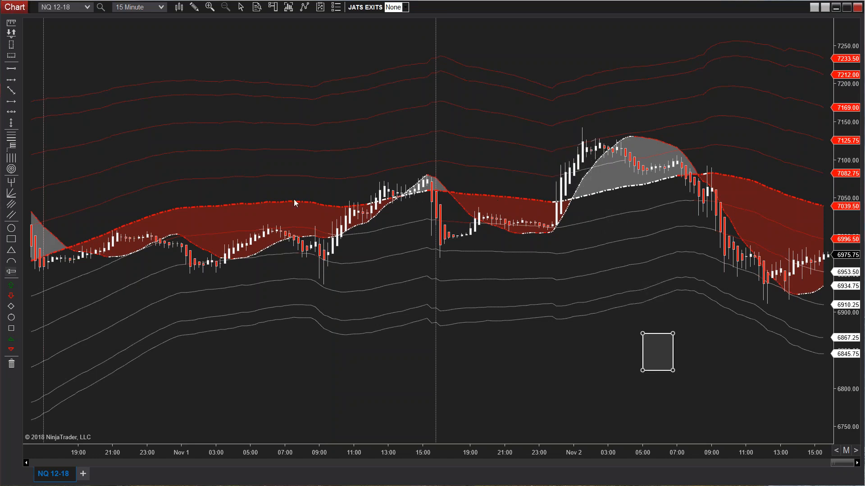
pyautogui.moveTo(534, 200)
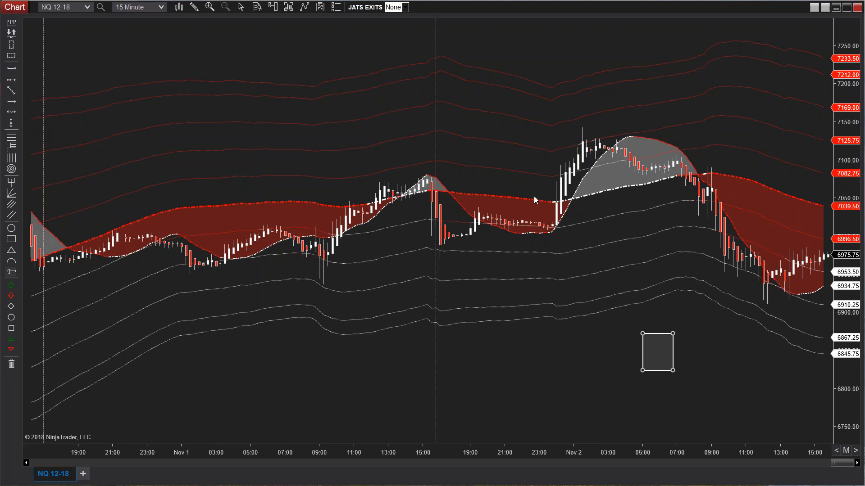
pyautogui.moveTo(560, 163)
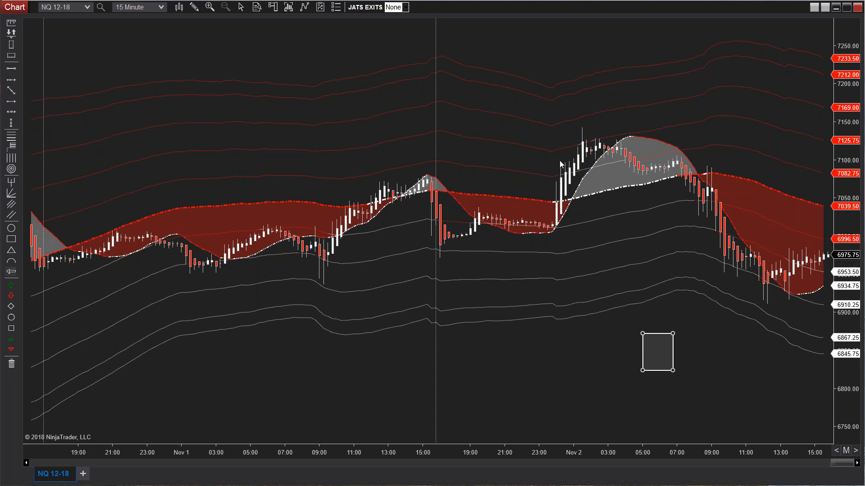
pyautogui.moveTo(568, 178)
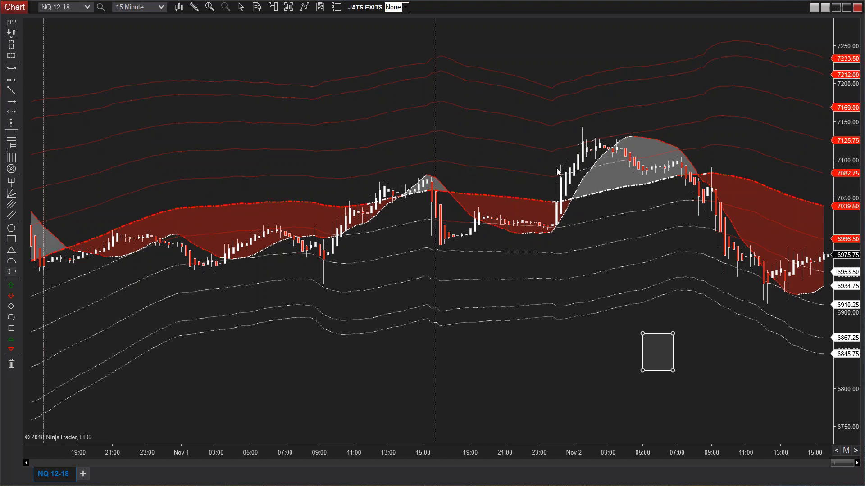
pyautogui.moveTo(63, 137)
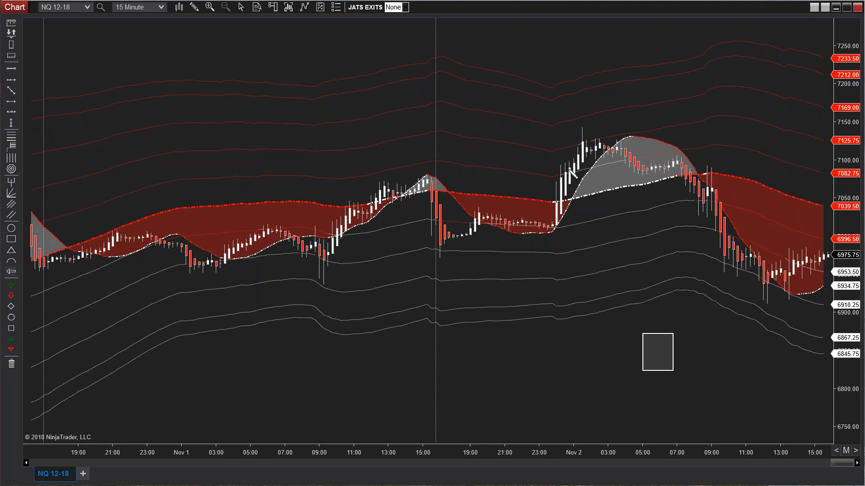
pyautogui.moveTo(564, 173); pyautogui.dragTo(582, 142)
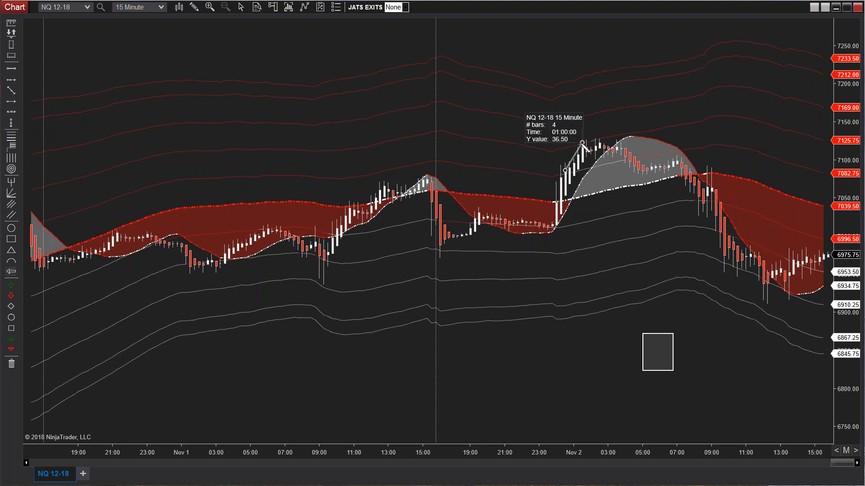
pyautogui.moveTo(581, 142); pyautogui.dragTo(571, 167)
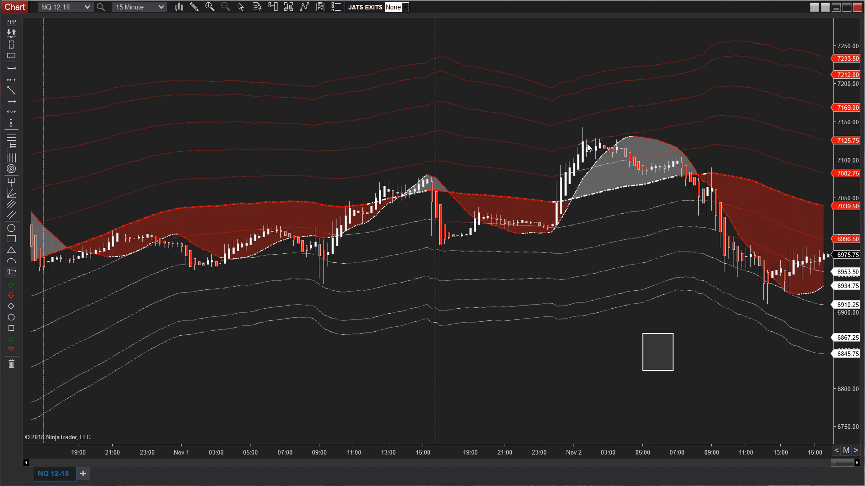
pyautogui.moveTo(649, 306)
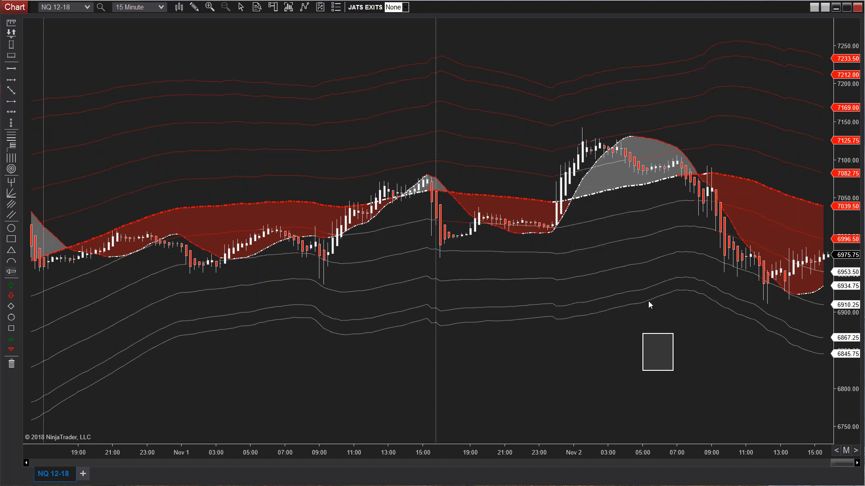
# Step: Move the rectangle over the Nov 2 rally and fit it around those bars
pyautogui.click(657, 353)
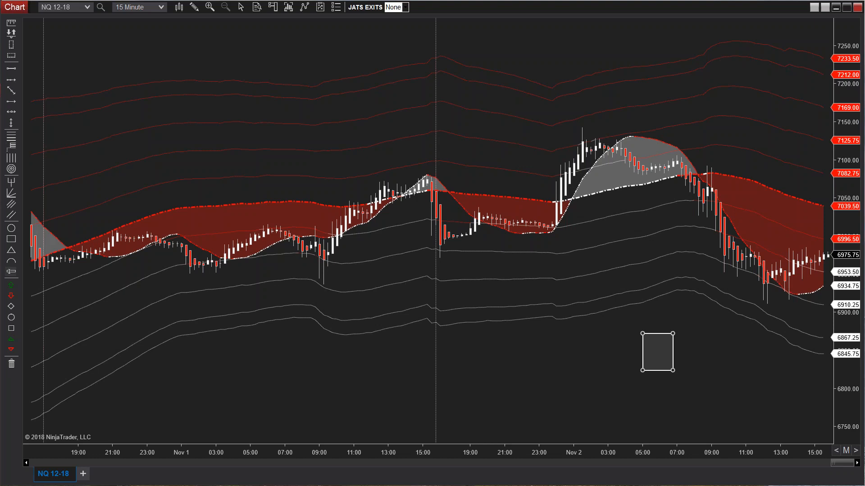
pyautogui.moveTo(657, 353); pyautogui.dragTo(571, 153)
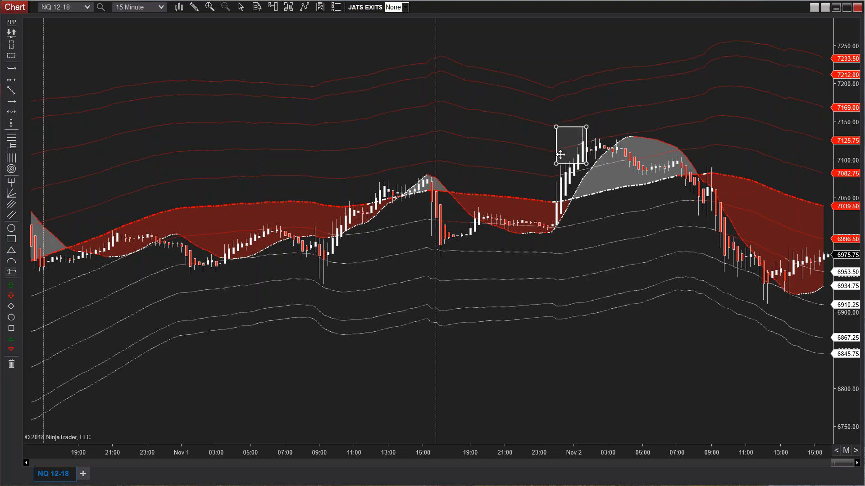
pyautogui.moveTo(558, 154); pyautogui.dragTo(573, 169)
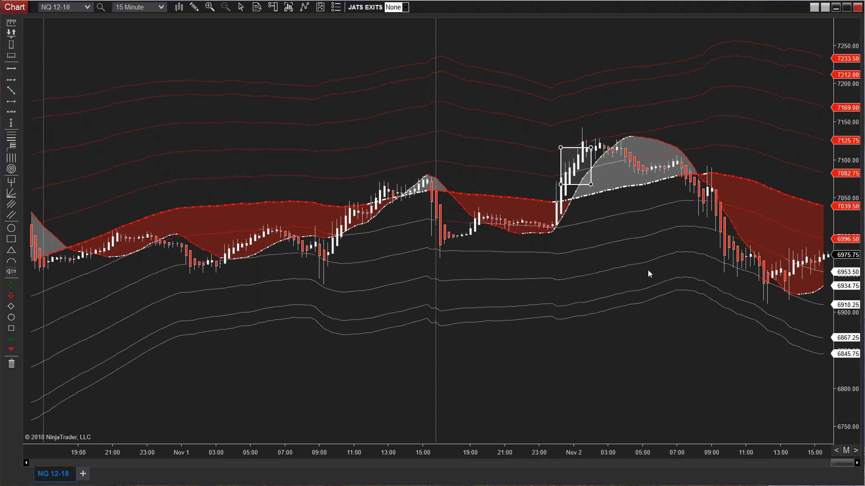
pyautogui.moveTo(70, 379)
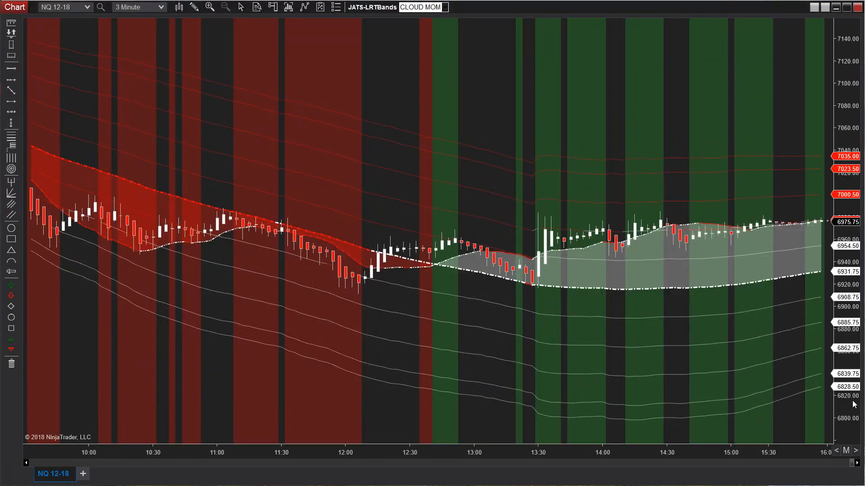
pyautogui.moveTo(529, 451)
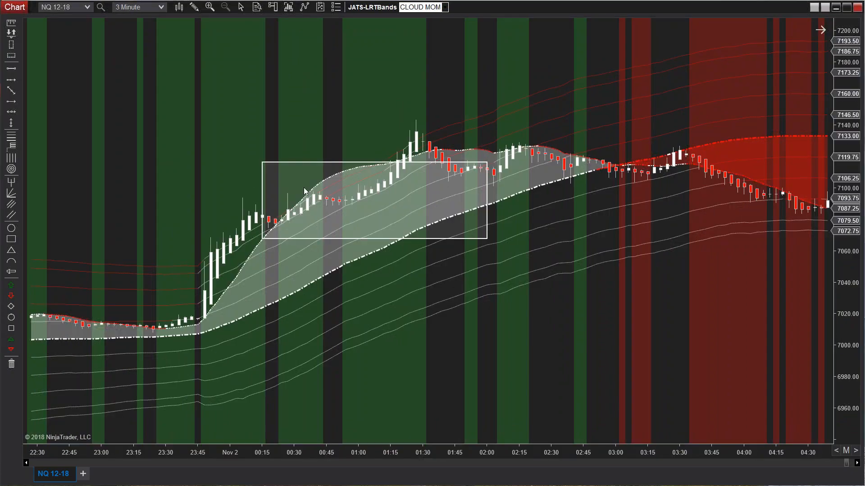
pyautogui.moveTo(629, 11)
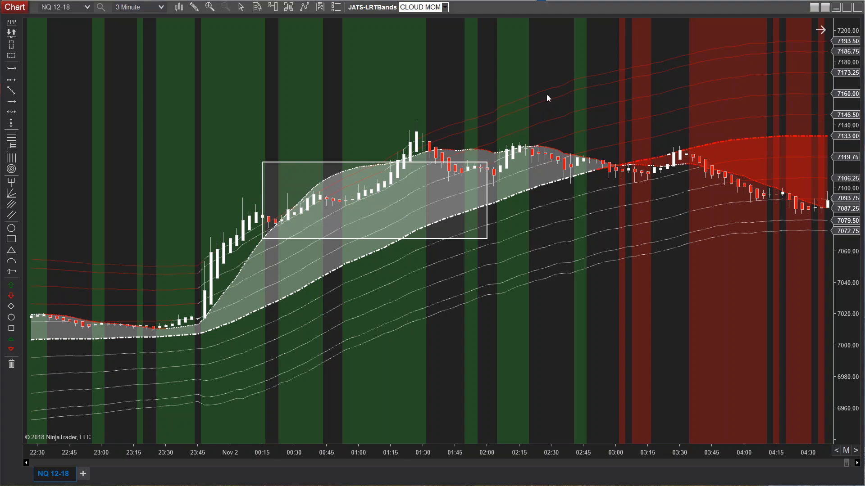
pyautogui.moveTo(394, 142)
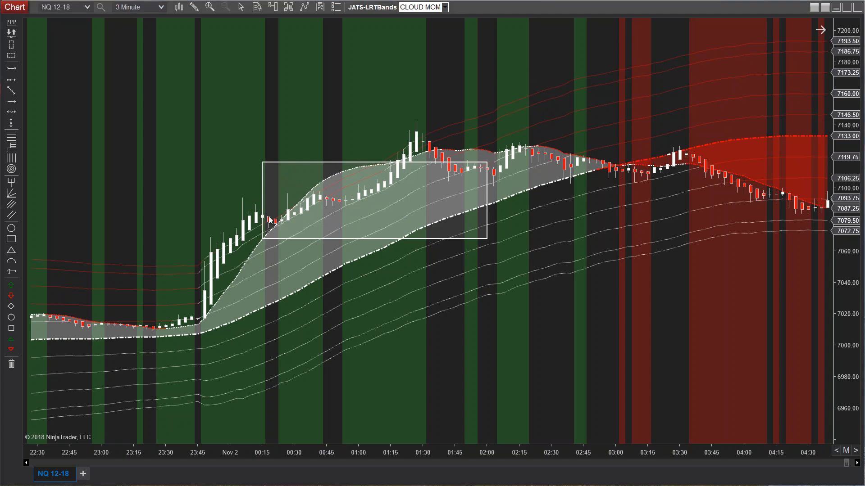
pyautogui.moveTo(24, 263)
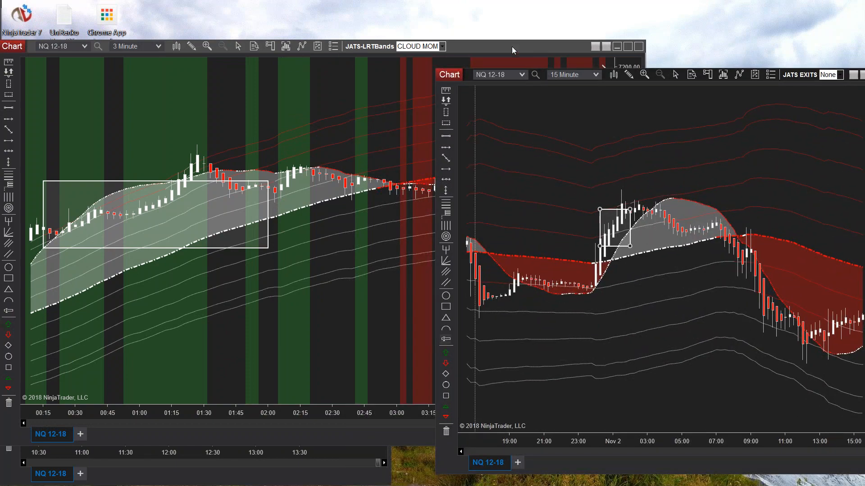
# Step: Maximize the 15 Minute NQ 12-18 chart window to fill the screen
pyautogui.click(615, 46)
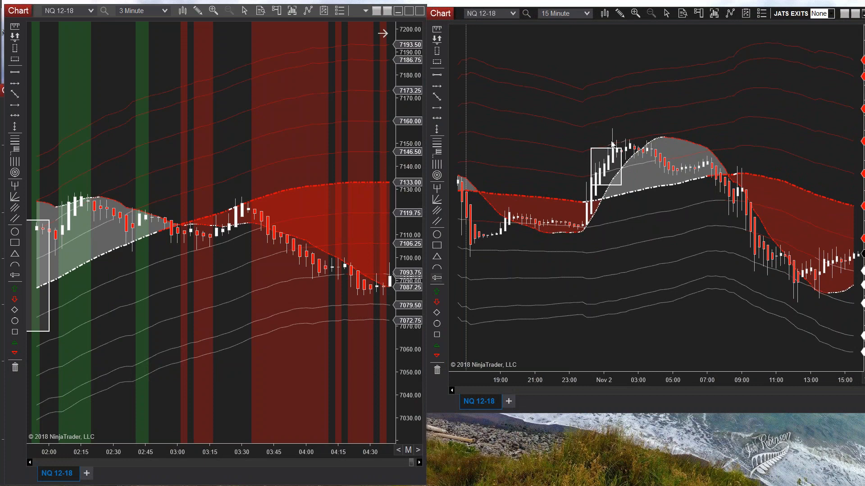
pyautogui.moveTo(684, 301)
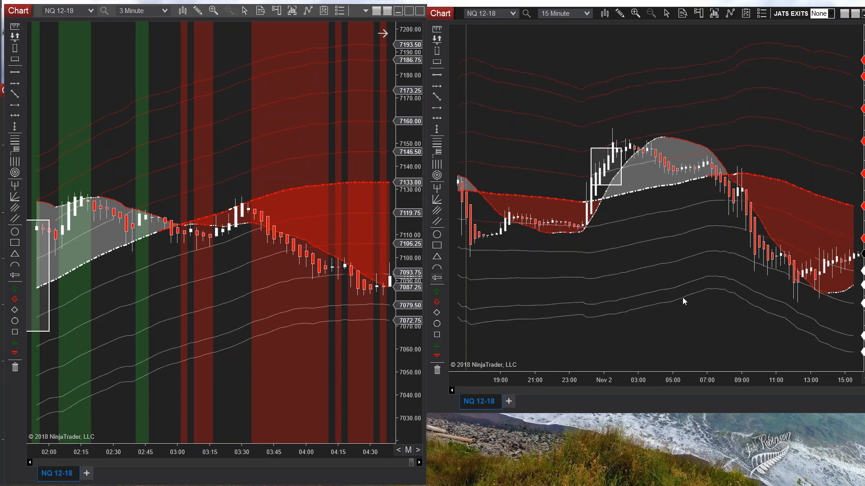
pyautogui.moveTo(511, 20)
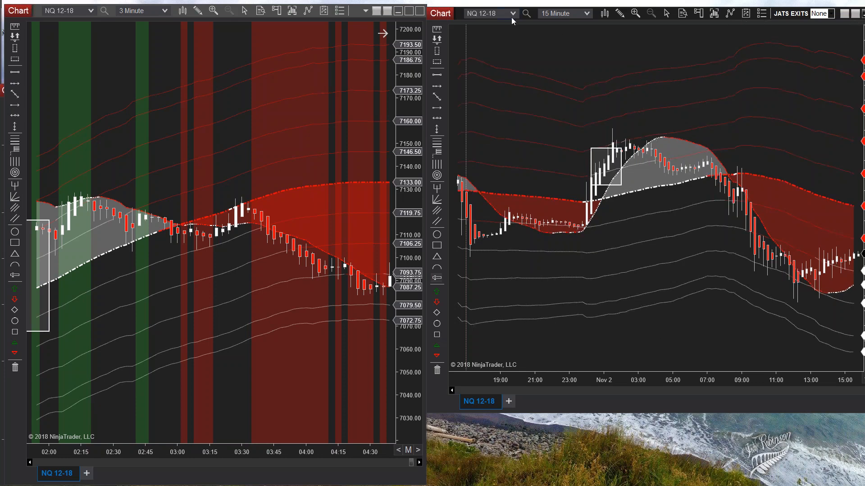
pyautogui.moveTo(617, 150)
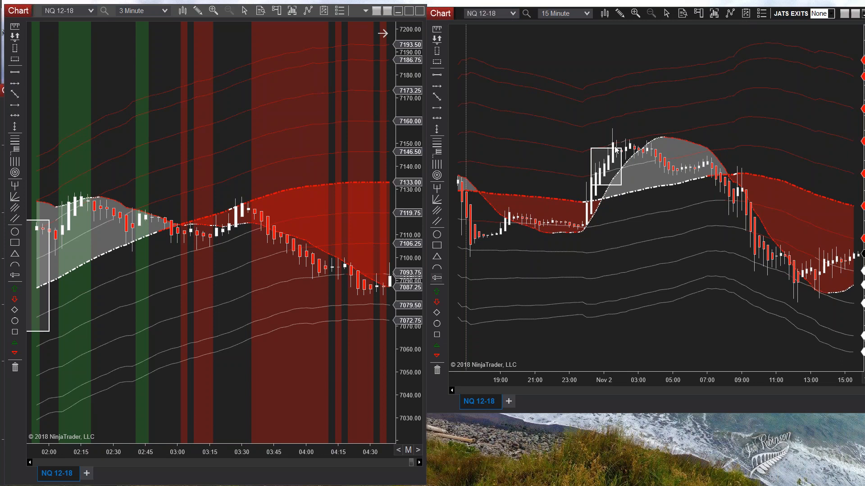
pyautogui.moveTo(851, 19)
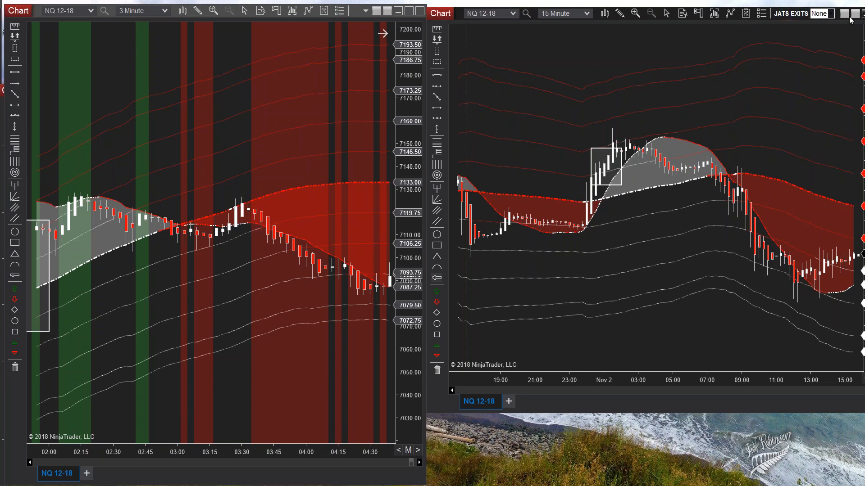
pyautogui.moveTo(320, 76)
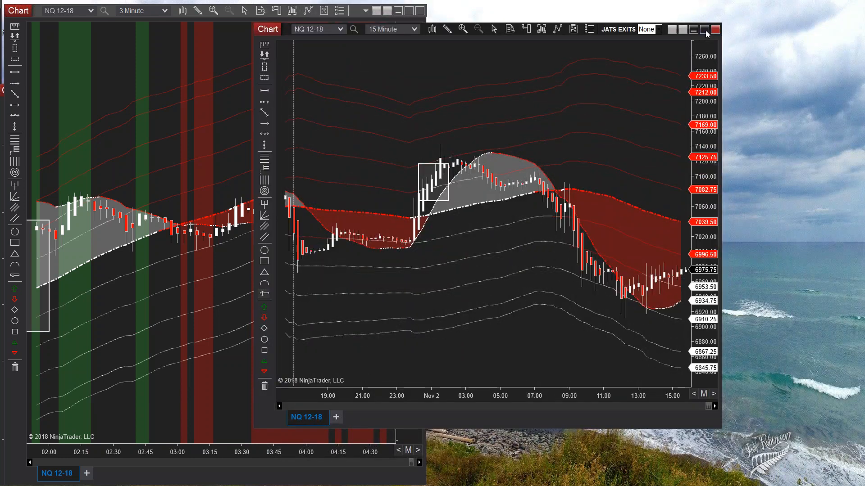
pyautogui.click(704, 29)
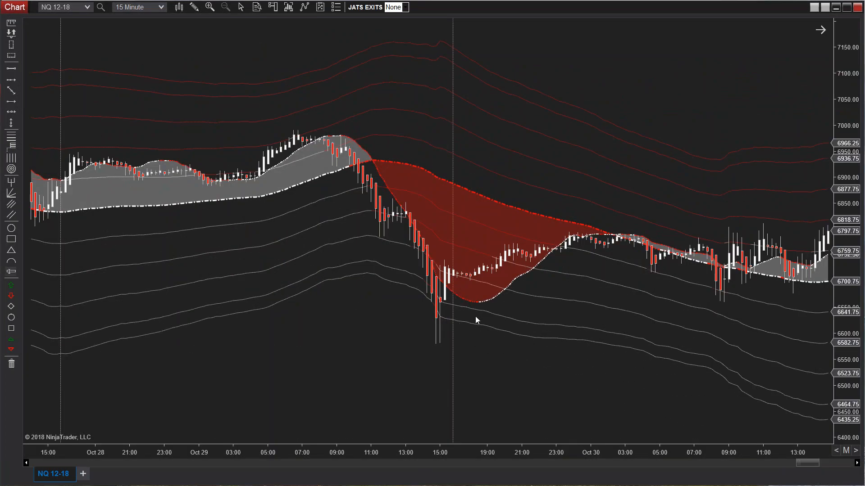
pyautogui.moveTo(431, 255)
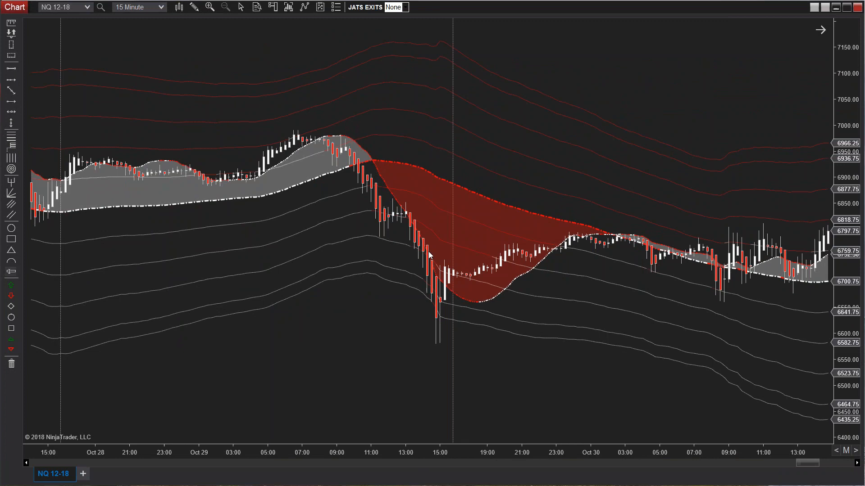
# Step: Choose P<5 from the JATS EXITS dropdown, marking a green bar at the Oct 29 low
pyautogui.click(399, 7)
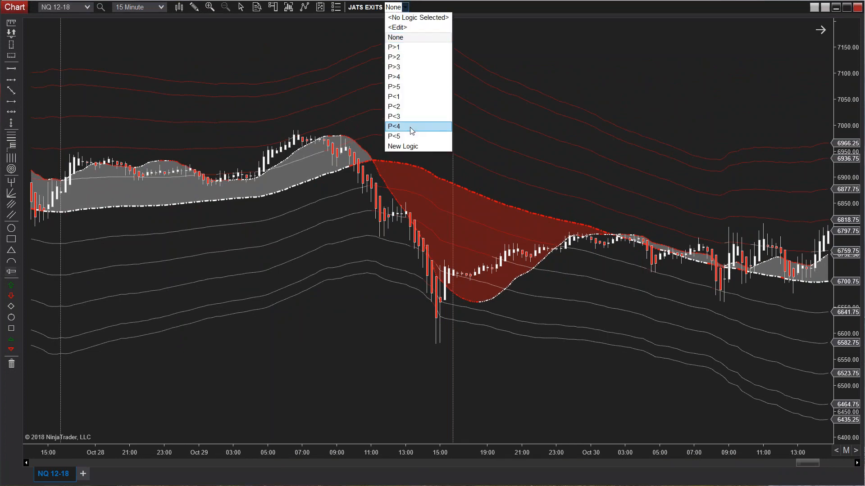
pyautogui.click(394, 136)
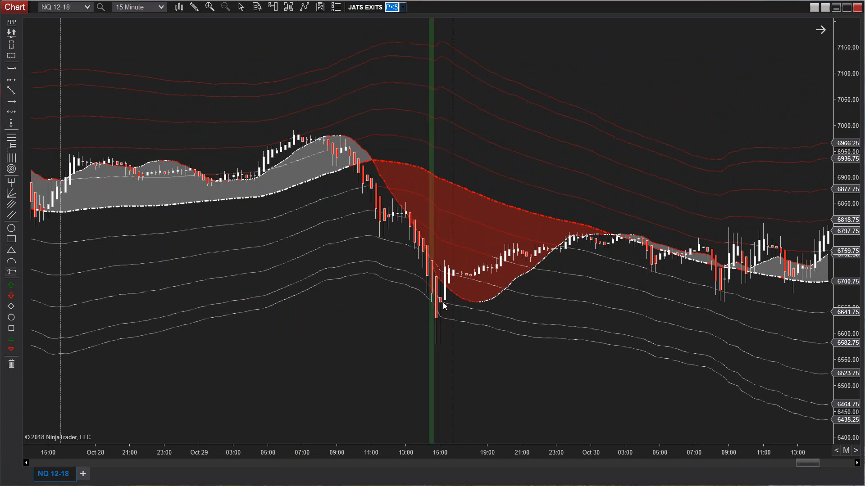
pyautogui.moveTo(442, 317)
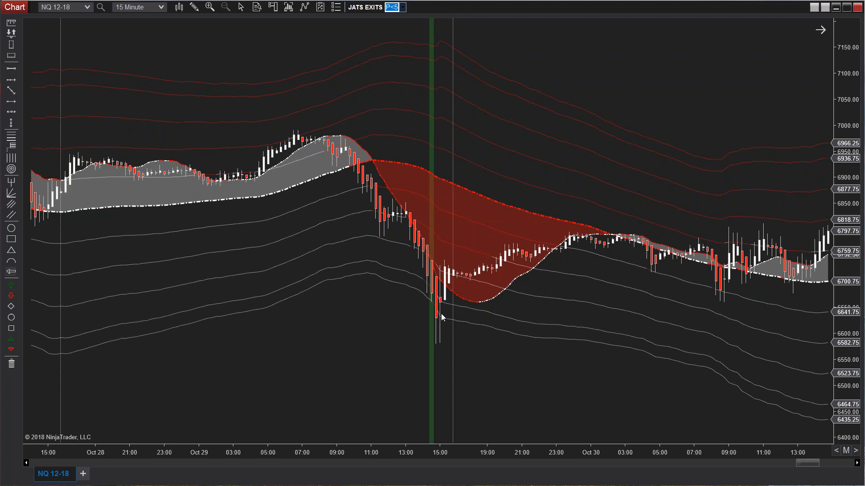
pyautogui.moveTo(436, 194)
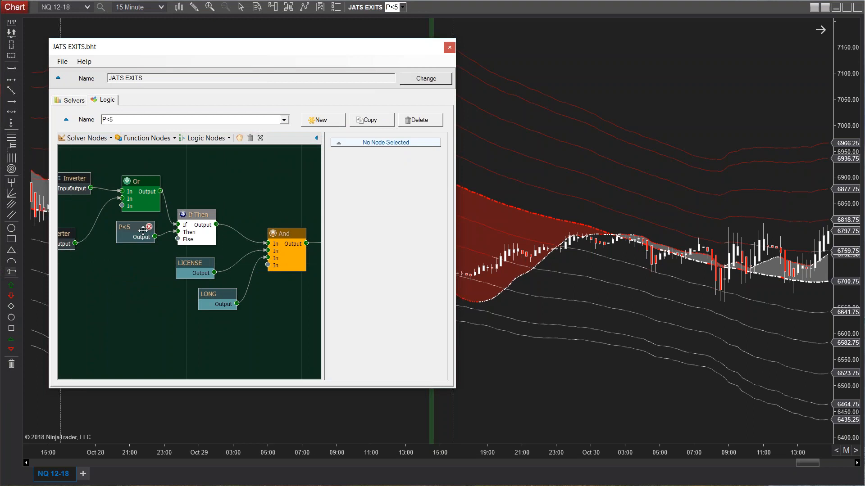
# Step: Open the P<5 condition, check the MultiplierSlow1 Lower 5 band settings and confirm with OK
pyautogui.click(125, 227)
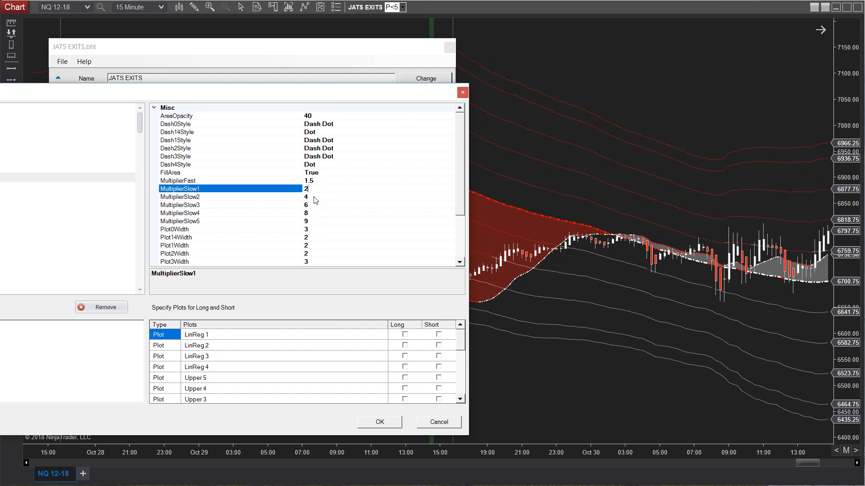
pyautogui.click(179, 221)
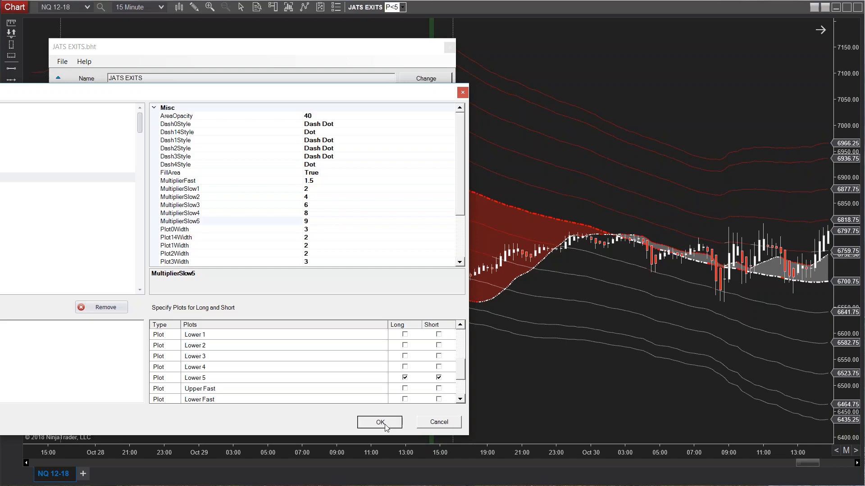
pyautogui.click(379, 422)
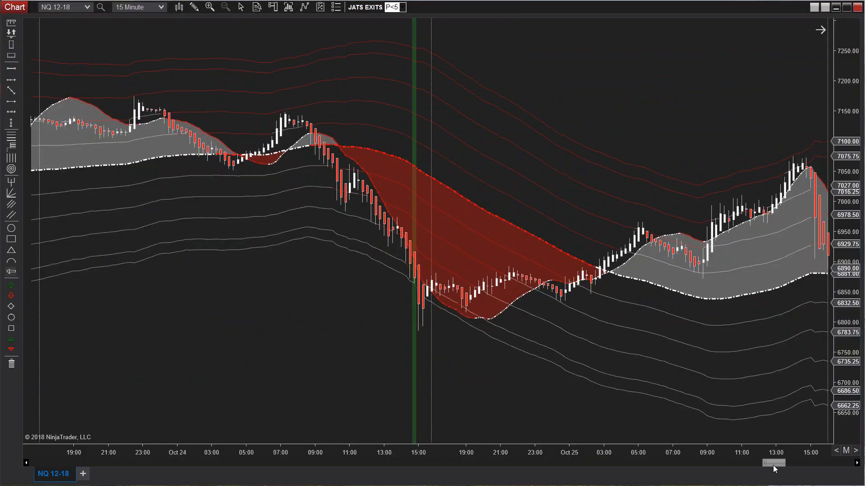
# Step: Scroll back to the latest bars and apply the P>2 exit logic
pyautogui.moveTo(772, 463); pyautogui.dragTo(717, 463)
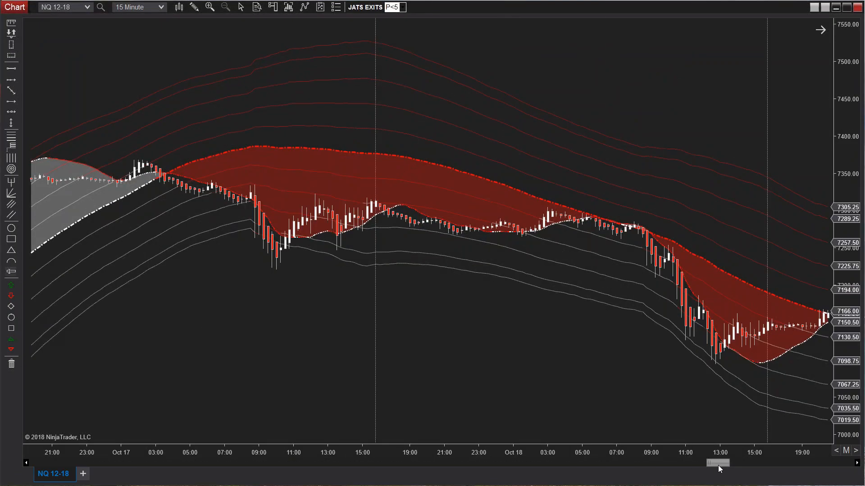
pyautogui.moveTo(717, 463); pyautogui.dragTo(728, 463)
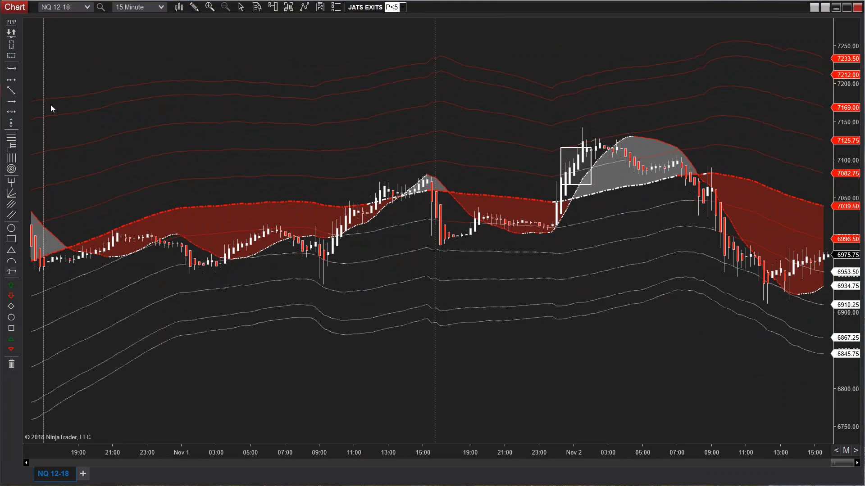
pyautogui.moveTo(415, 117)
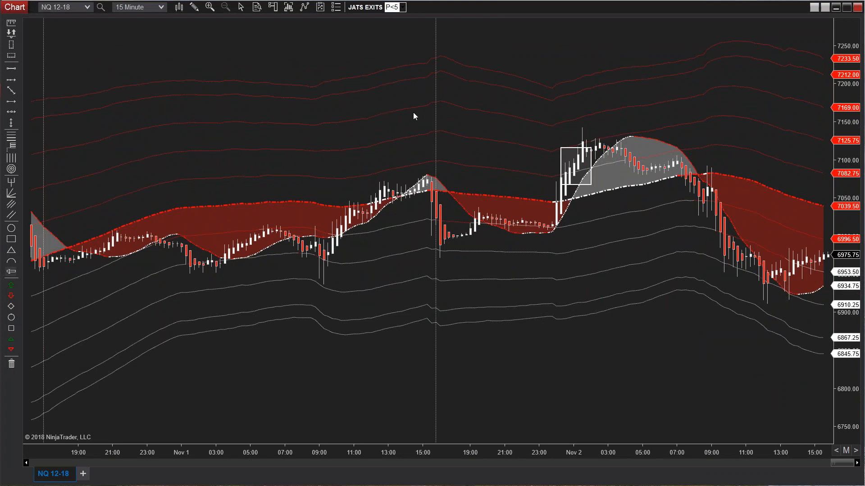
pyautogui.moveTo(386, 27)
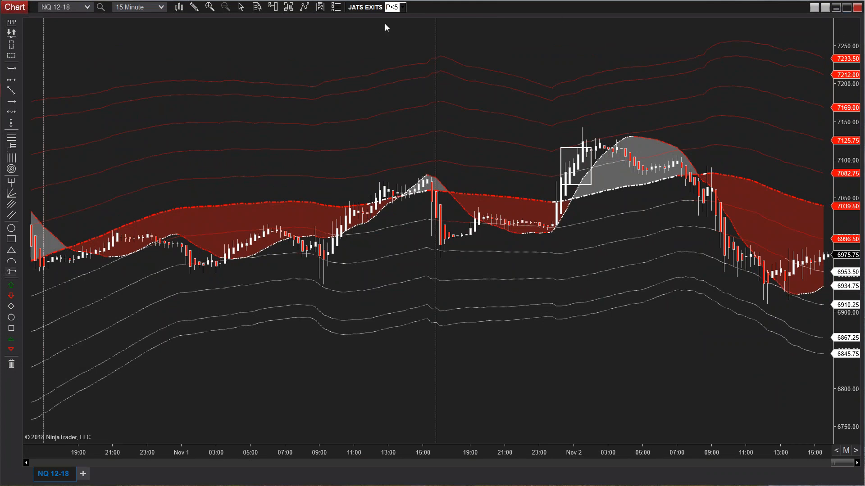
pyautogui.click(400, 7)
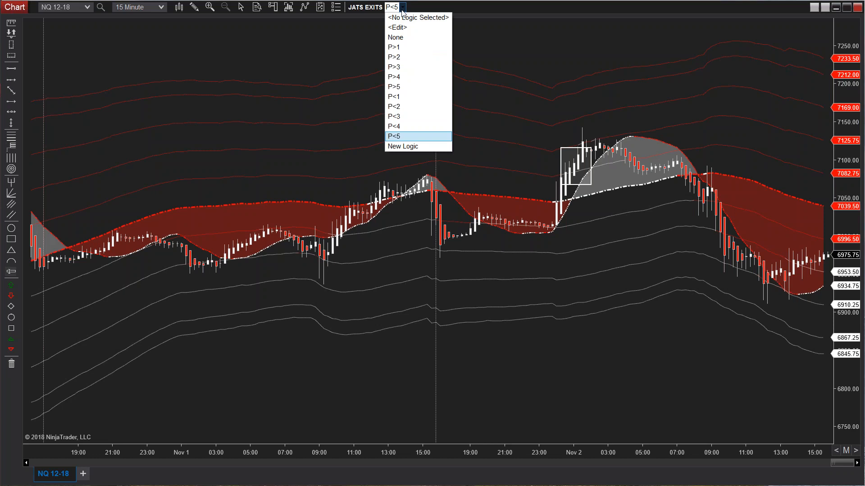
pyautogui.moveTo(405, 58)
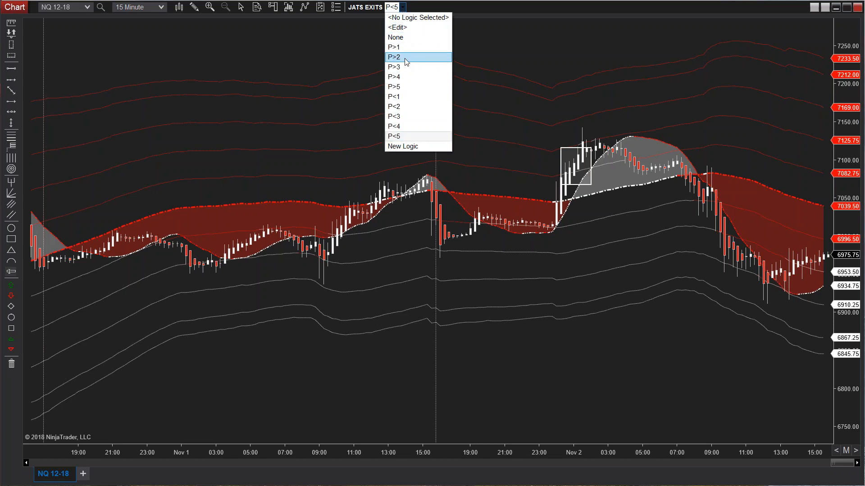
pyautogui.click(394, 57)
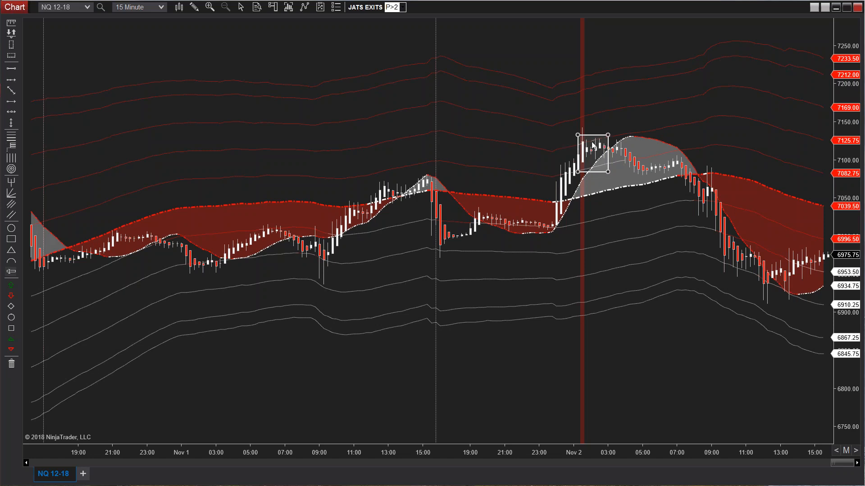
pyautogui.moveTo(558, 137)
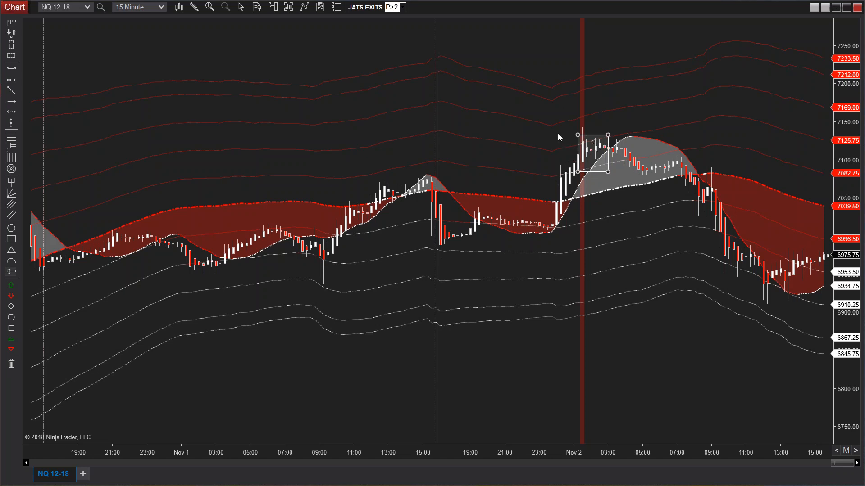
pyautogui.moveTo(579, 145)
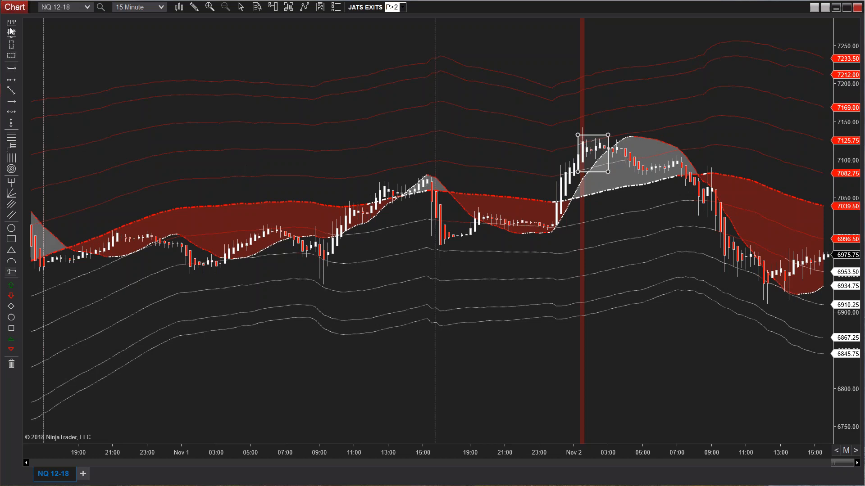
# Step: Inspect the red bar at the early Nov 2 upper-band touch
pyautogui.moveTo(593, 136); pyautogui.dragTo(576, 119)
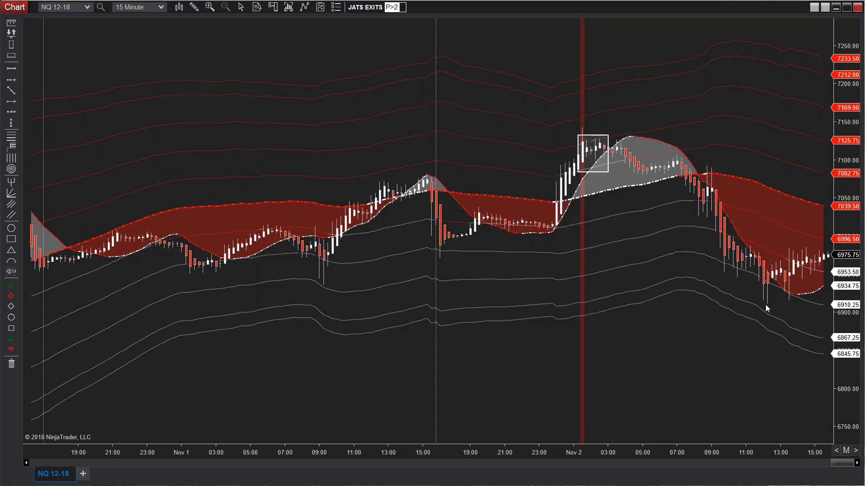
pyautogui.moveTo(610, 156)
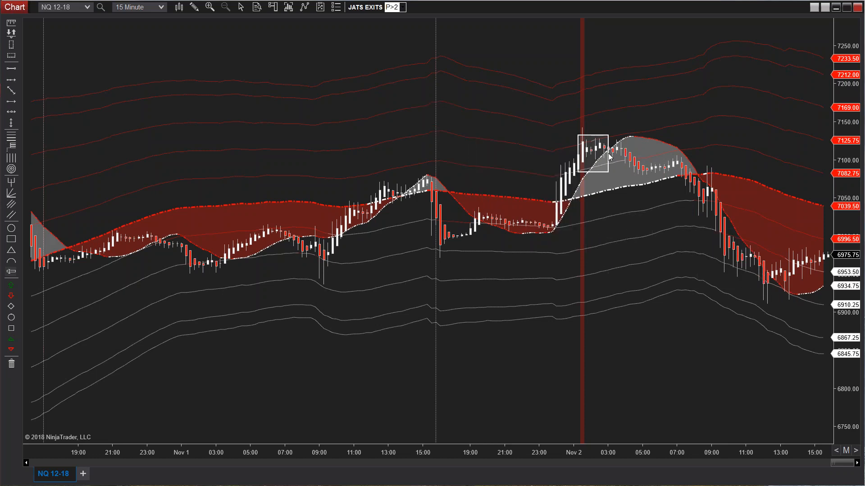
pyautogui.click(608, 141)
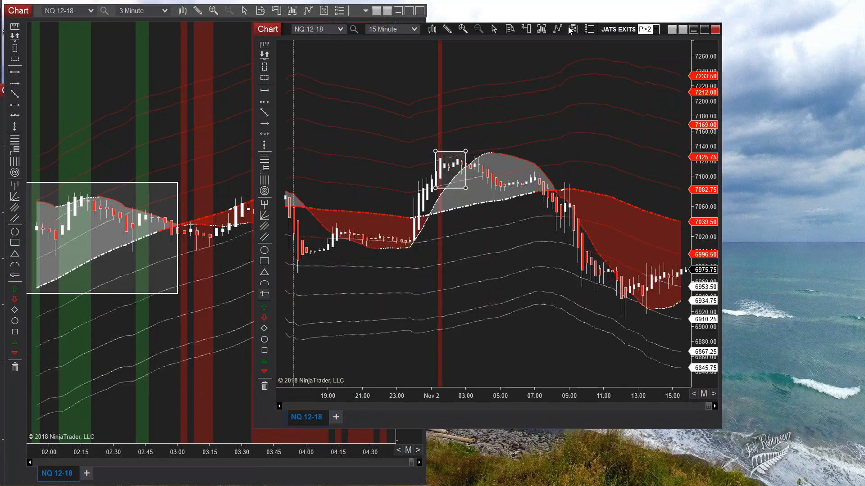
pyautogui.moveTo(268, 29); pyautogui.dragTo(382, 29)
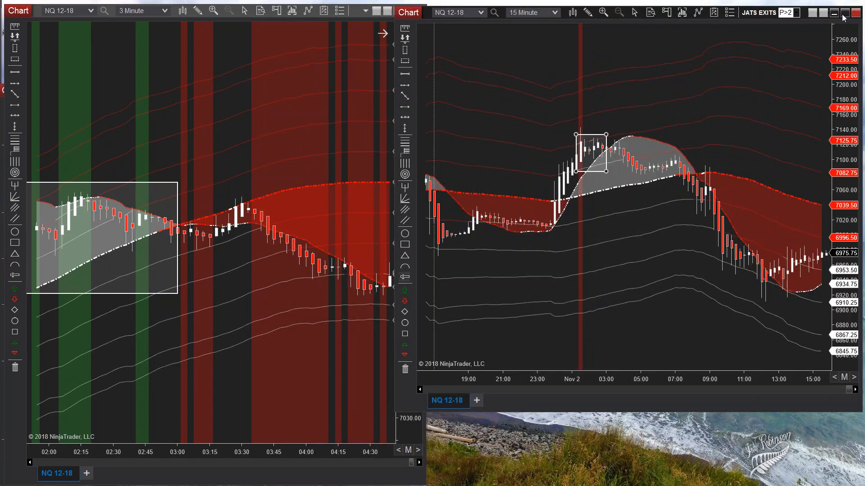
pyautogui.click(834, 12)
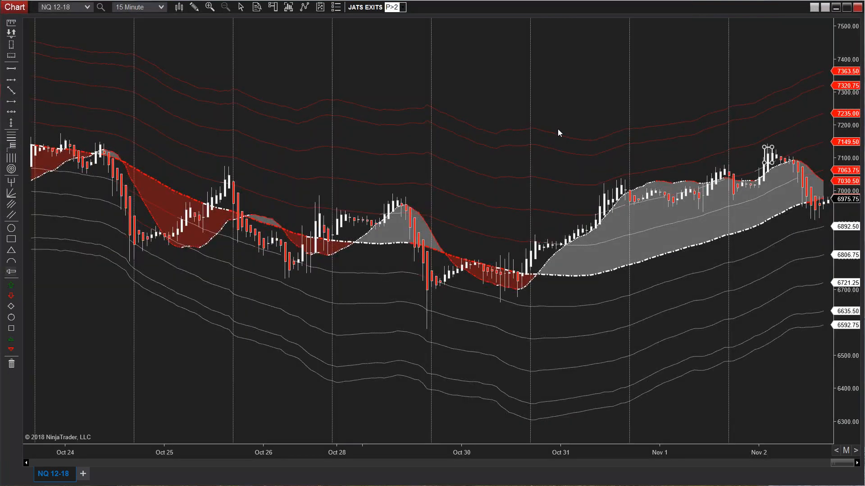
# Step: Switch to 60-minute bars with no exit logic and zoom out to Sep 28–Nov 2 via the context menu
pyautogui.click(138, 6)
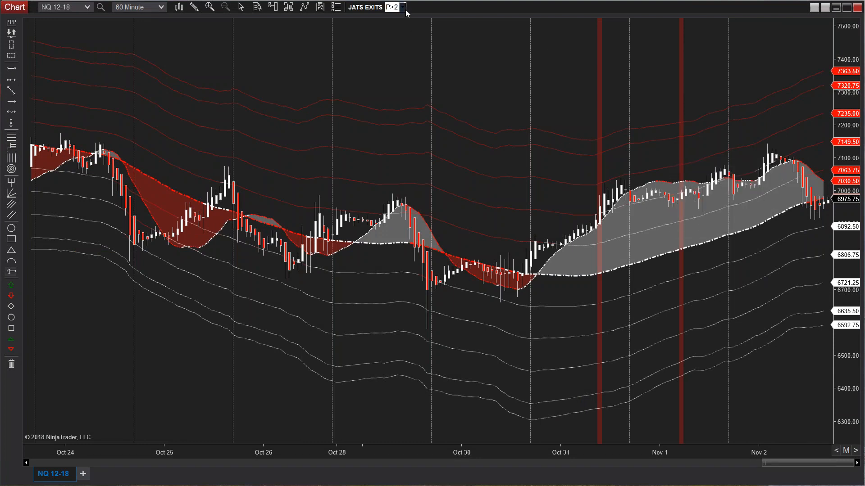
pyautogui.click(394, 6)
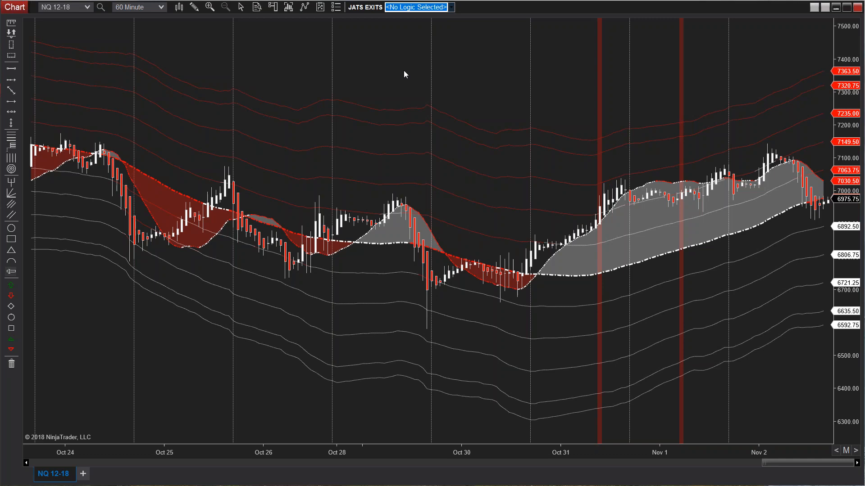
pyautogui.rightClick(405, 74)
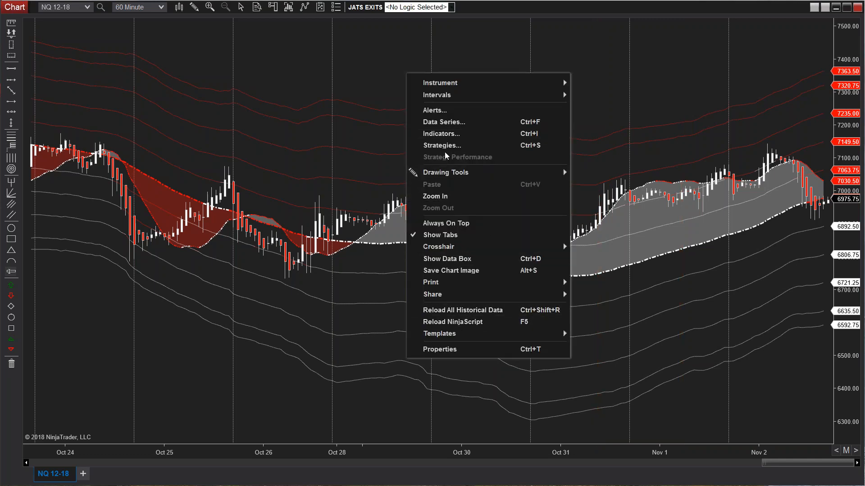
pyautogui.click(444, 121)
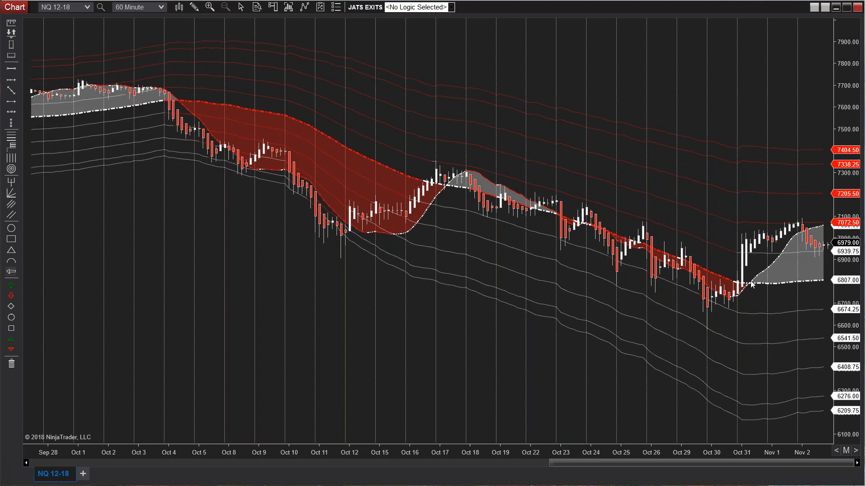
pyautogui.moveTo(803, 306)
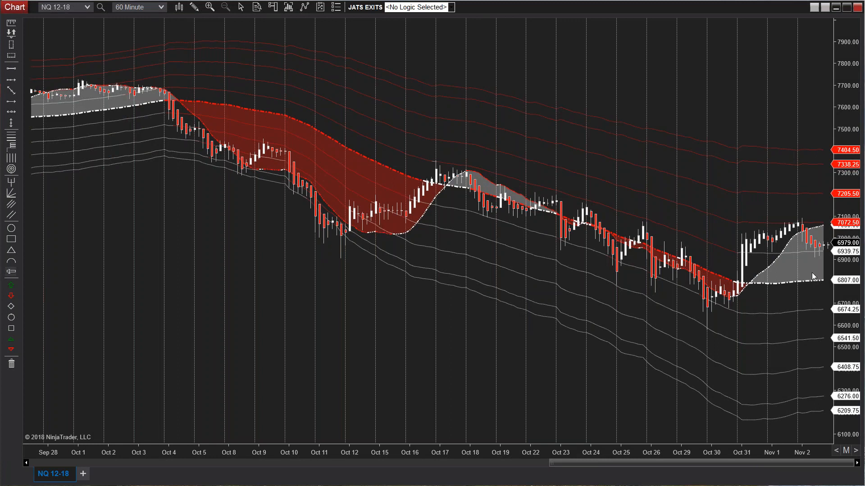
pyautogui.moveTo(789, 254)
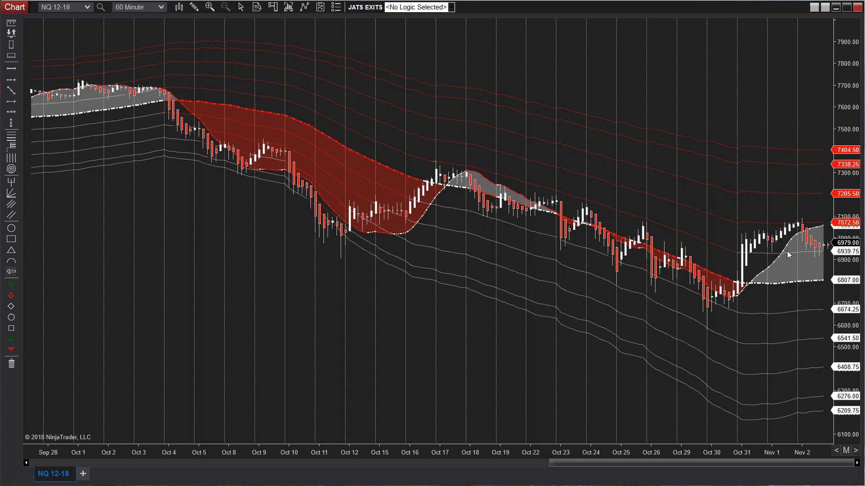
pyautogui.moveTo(817, 297)
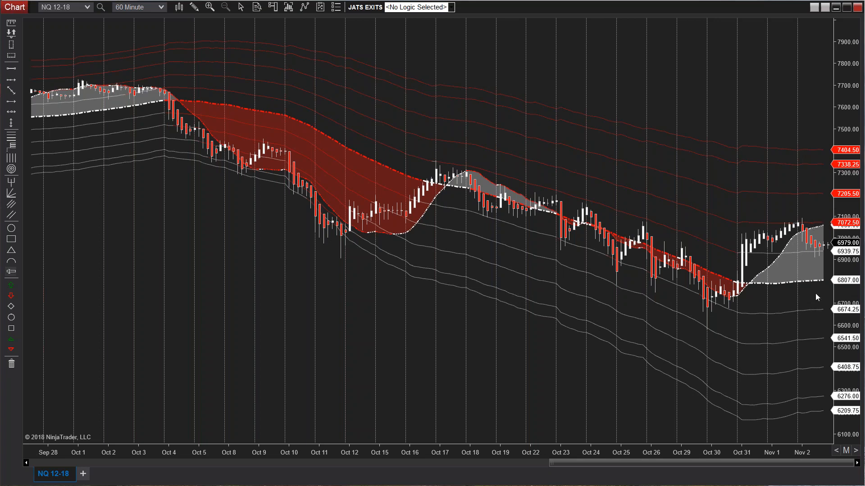
pyautogui.moveTo(844, 290)
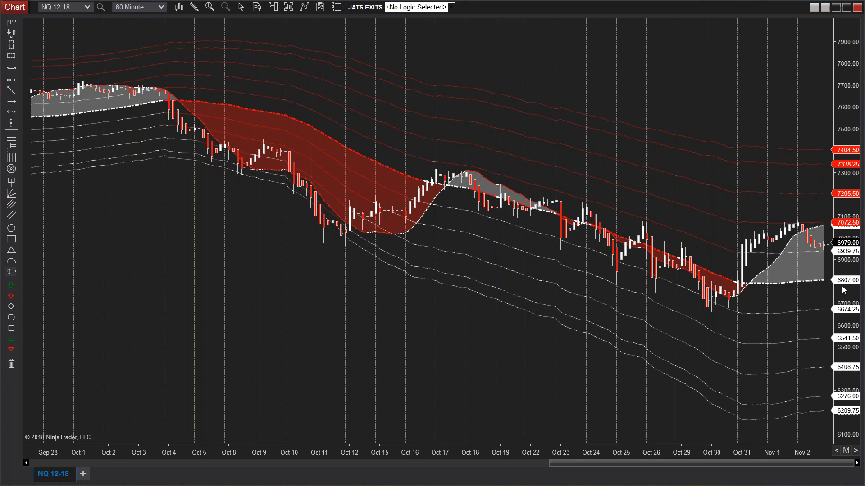
pyautogui.moveTo(819, 312)
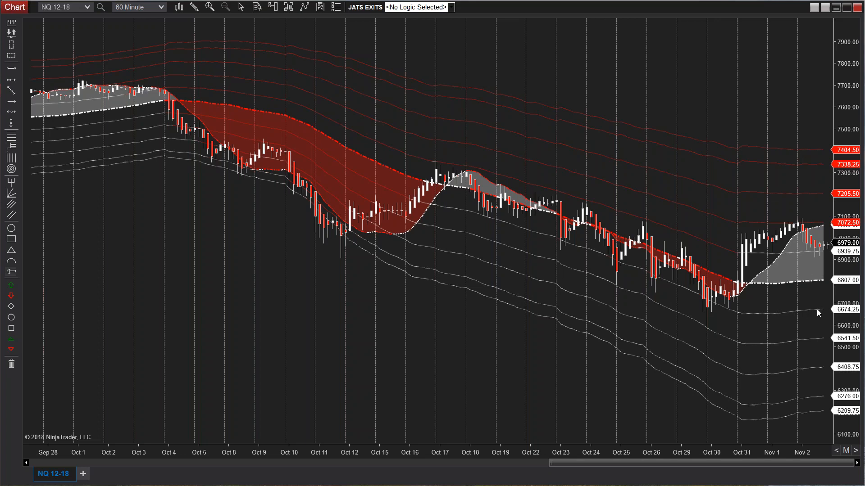
pyautogui.moveTo(827, 226)
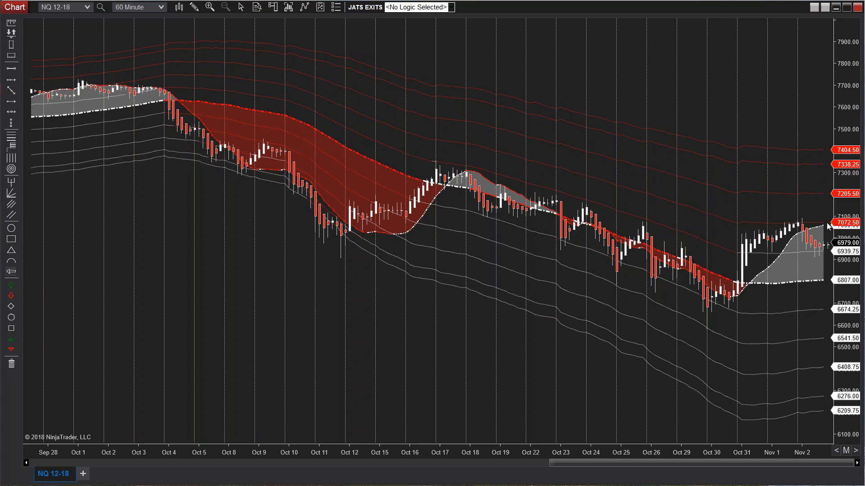
pyautogui.moveTo(833, 196)
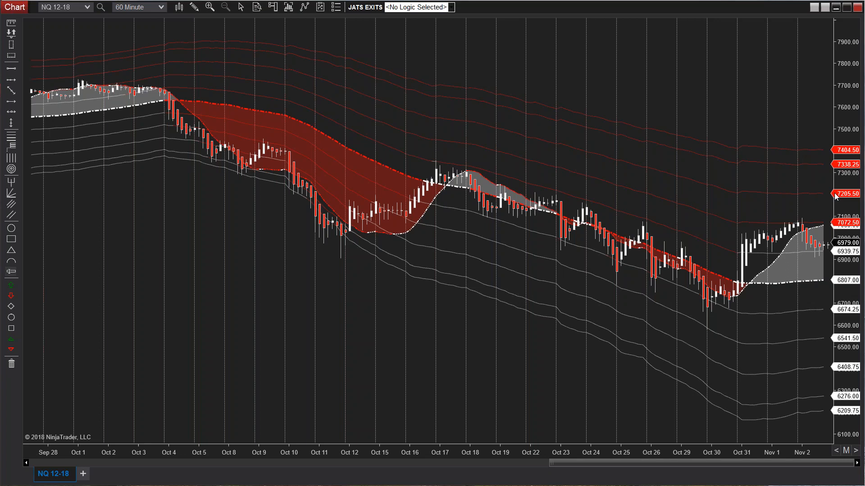
pyautogui.moveTo(812, 173)
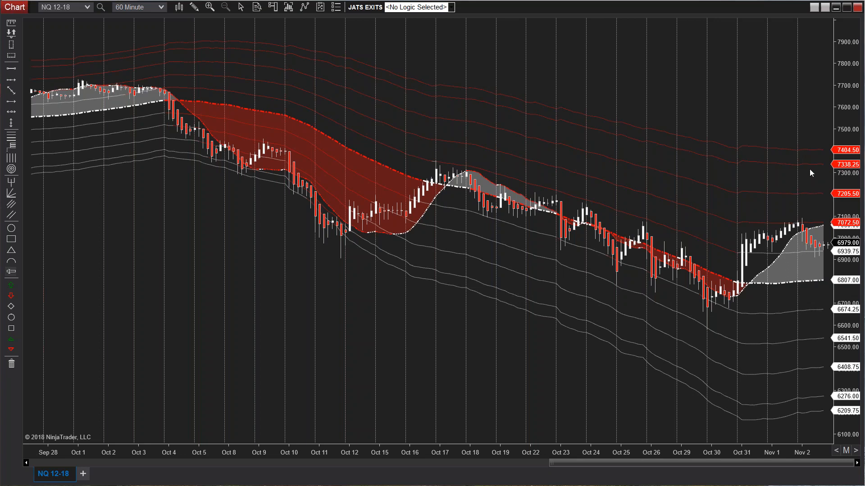
pyautogui.moveTo(817, 215)
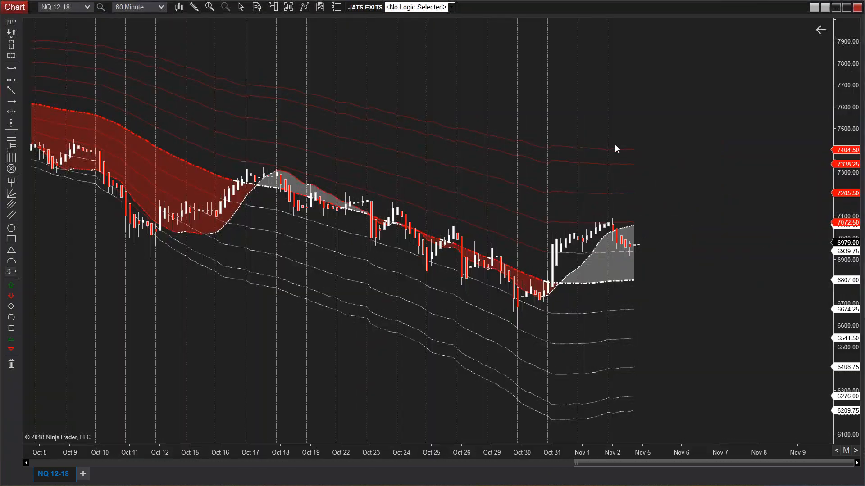
pyautogui.moveTo(772, 178)
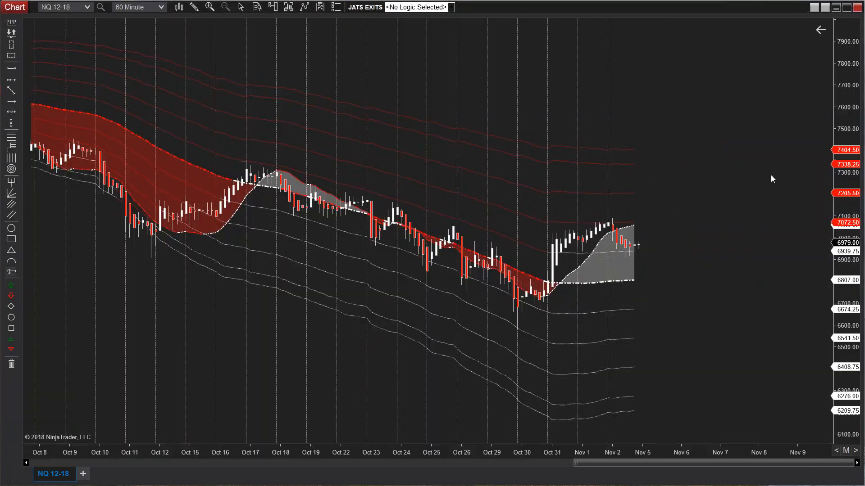
pyautogui.moveTo(777, 240)
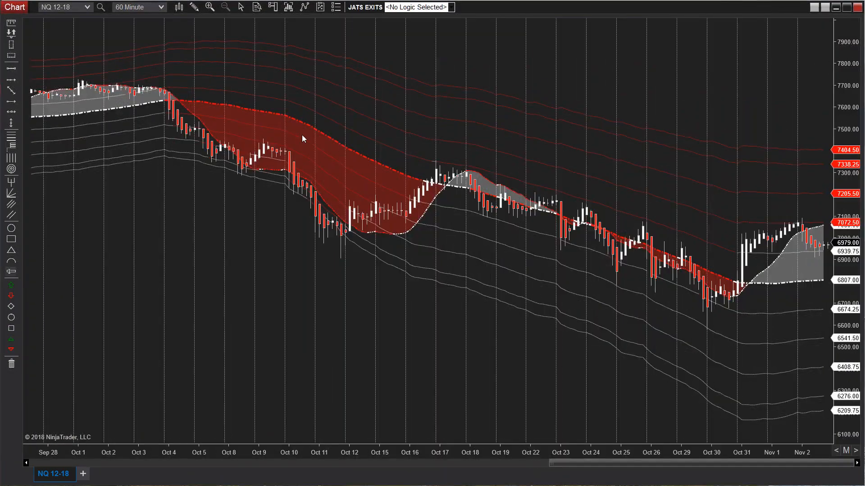
pyautogui.moveTo(741, 257)
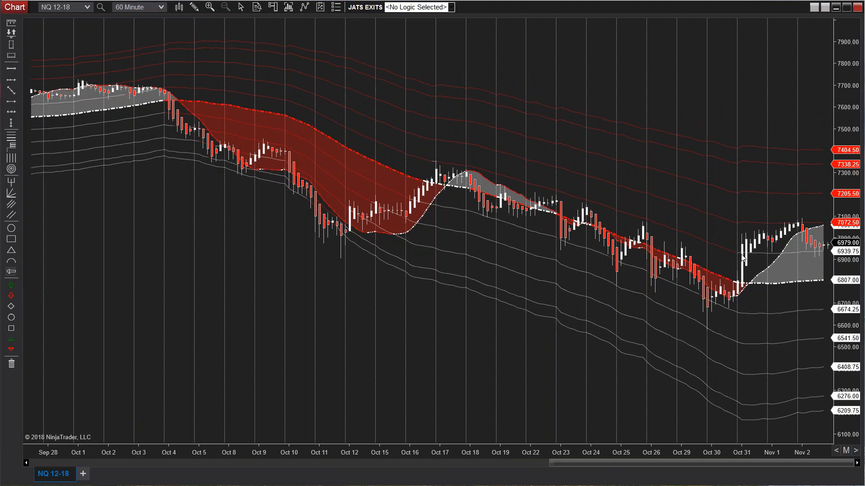
pyautogui.moveTo(580, 262)
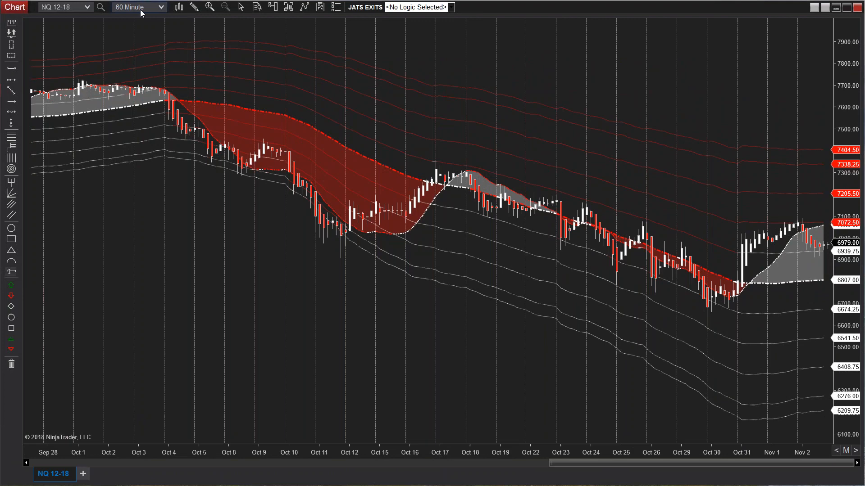
pyautogui.click(138, 8)
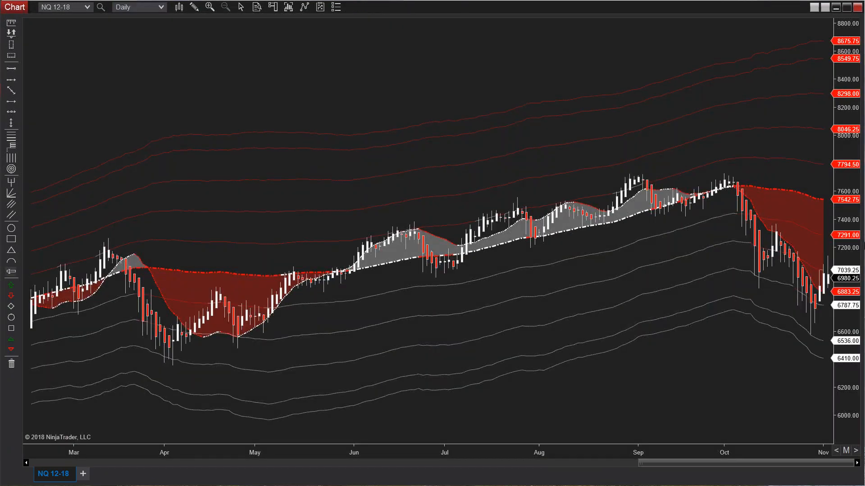
pyautogui.moveTo(783, 201)
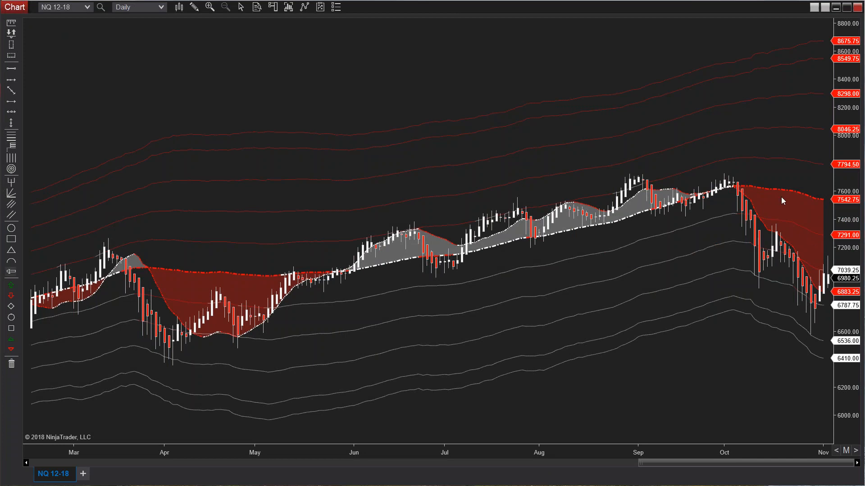
pyautogui.moveTo(797, 308)
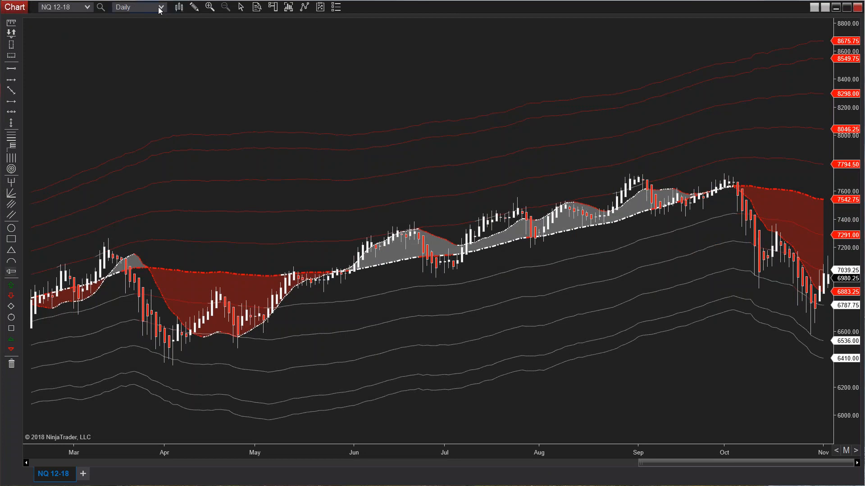
pyautogui.click(161, 7)
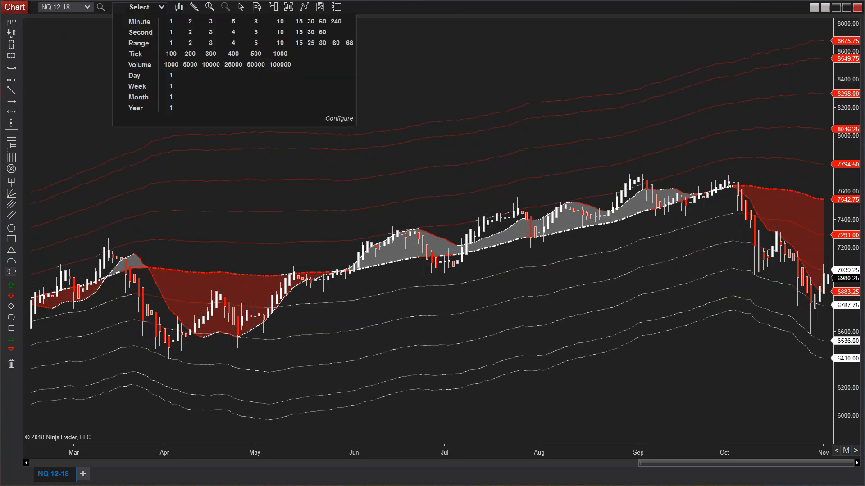
pyautogui.click(322, 21)
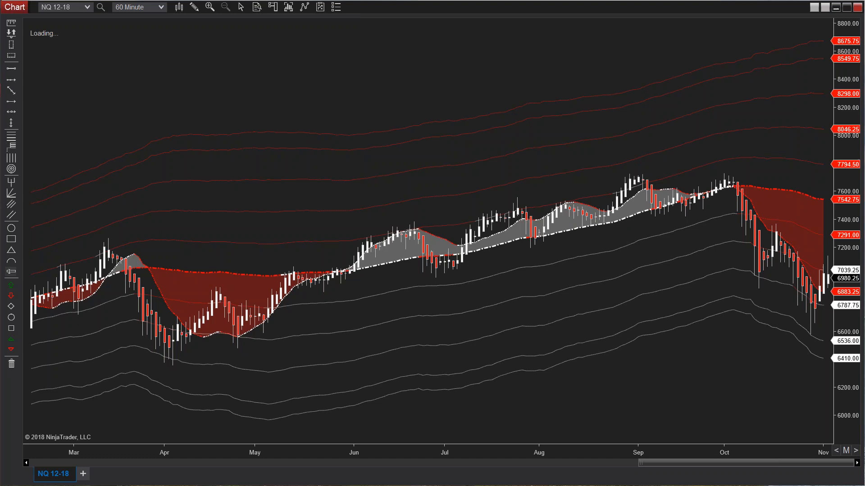
pyautogui.moveTo(323, 27)
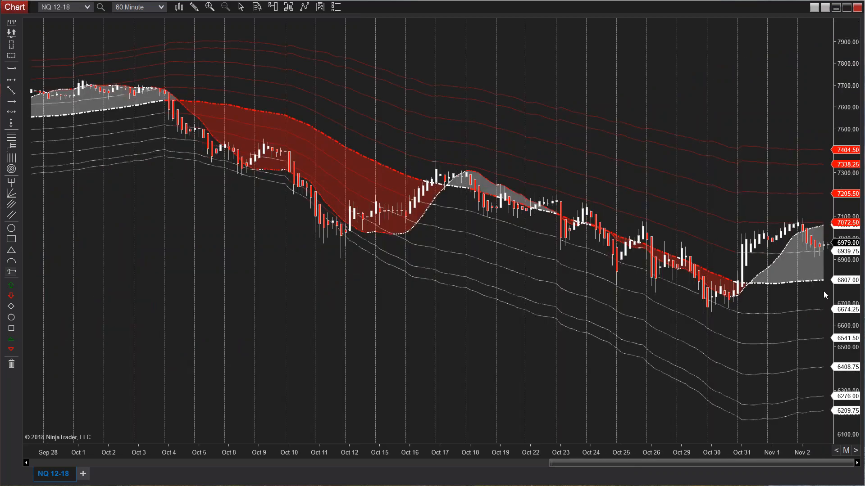
pyautogui.moveTo(159, 24)
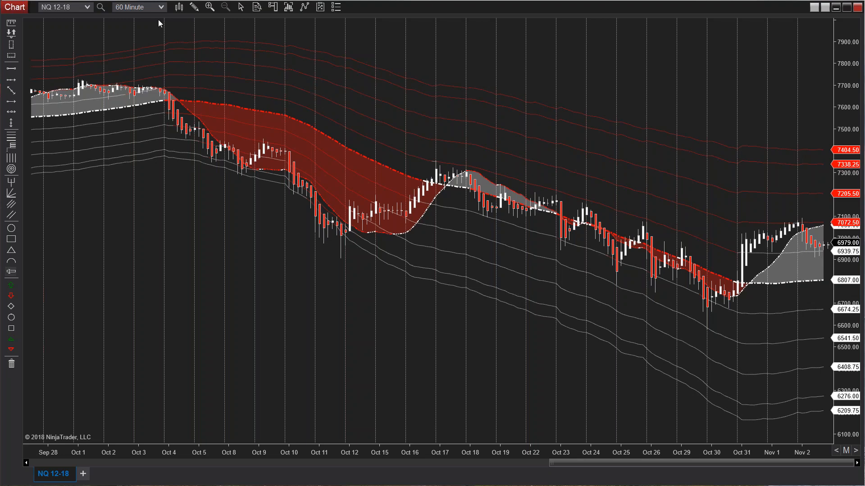
pyautogui.click(137, 7)
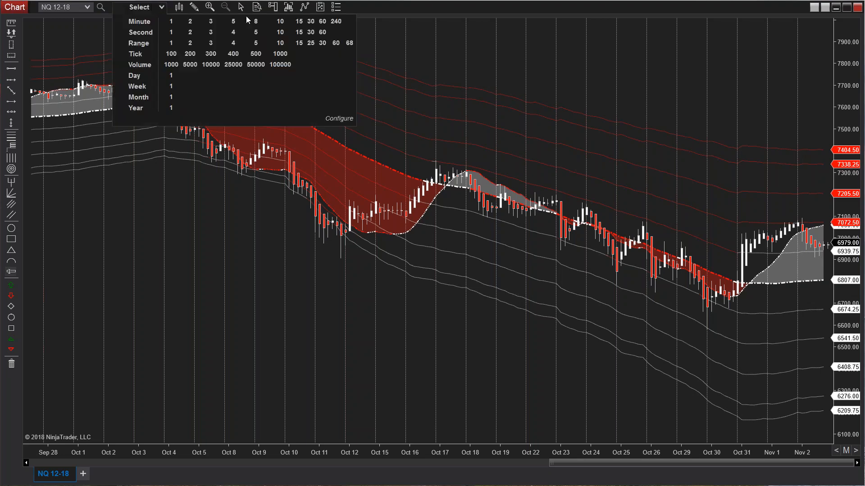
# Step: Set the chart back to 15-minute bars and list the JATS EXITS logic choices
pyautogui.click(311, 21)
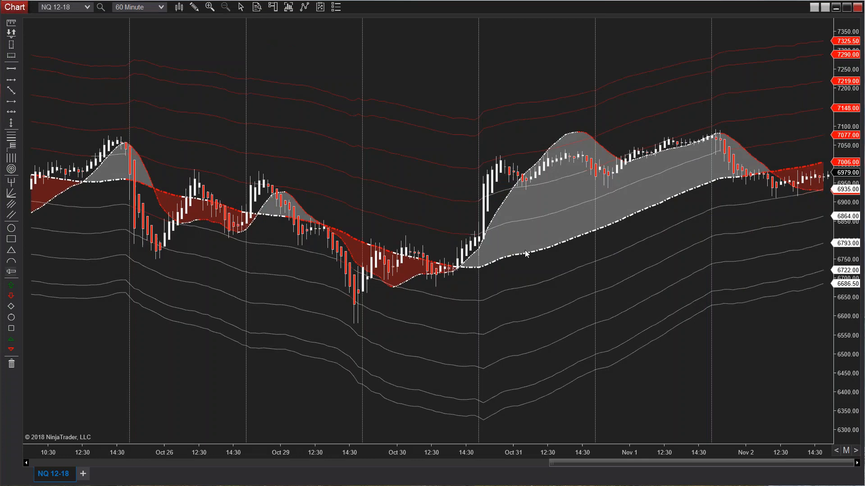
pyautogui.click(137, 7)
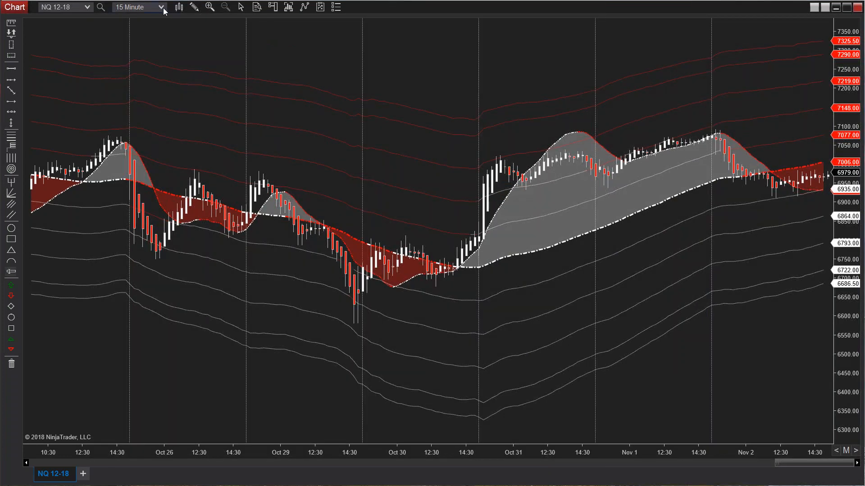
pyautogui.click(160, 6)
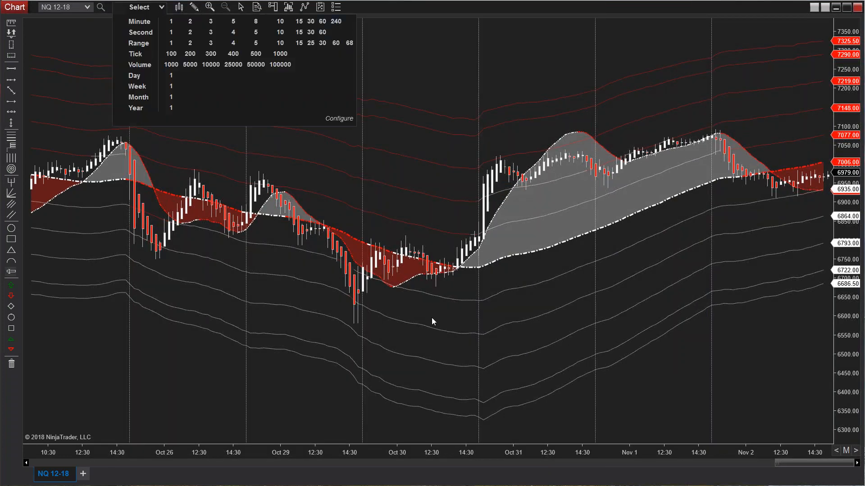
pyautogui.click(298, 21)
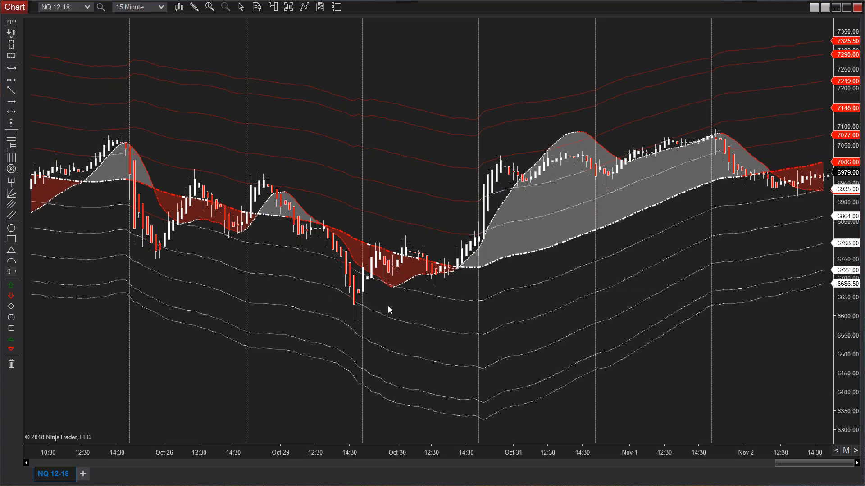
pyautogui.moveTo(317, 304)
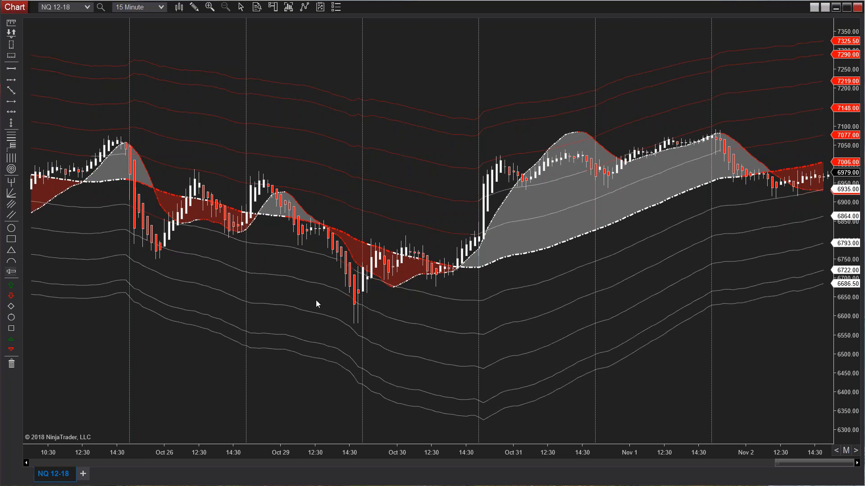
pyautogui.moveTo(533, 130)
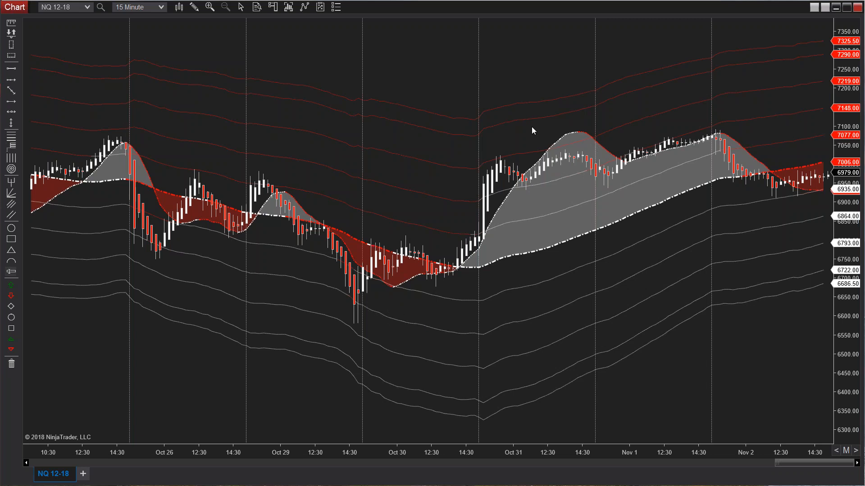
pyautogui.moveTo(505, 228)
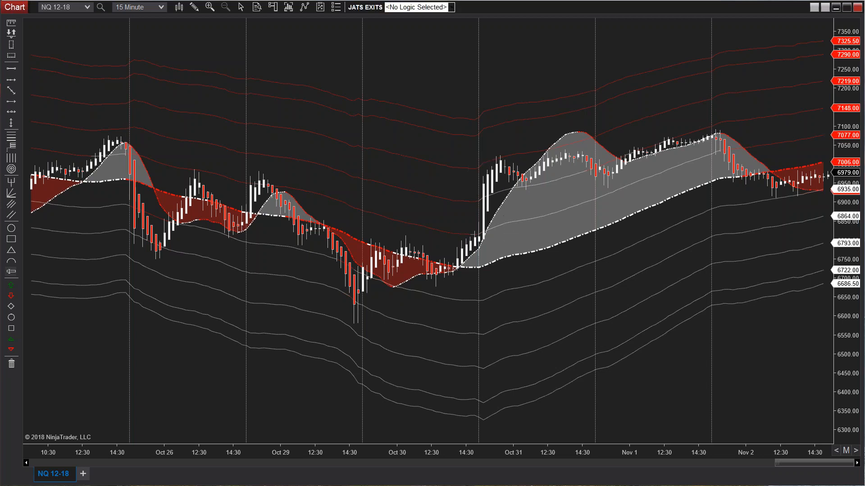
pyautogui.moveTo(450, 46)
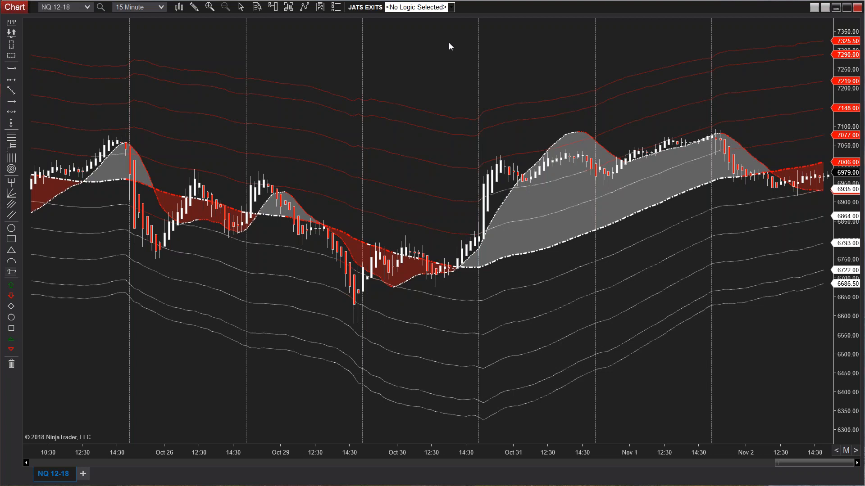
pyautogui.click(452, 7)
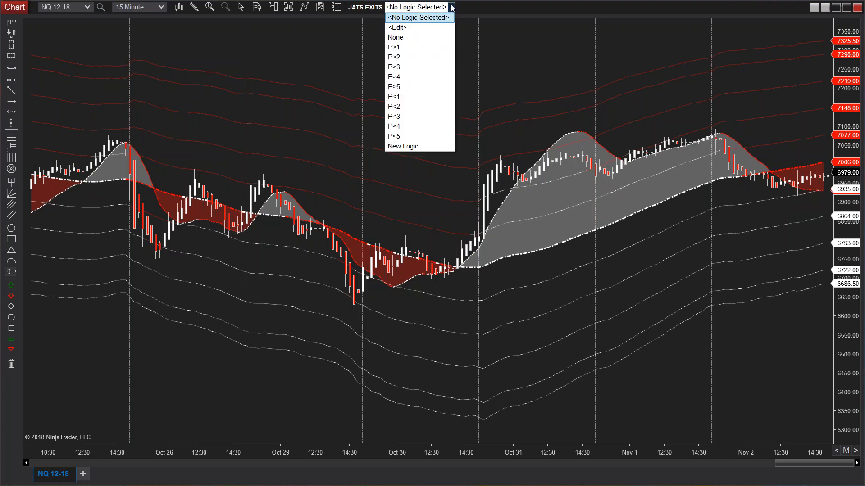
# Step: Apply the P>3 exit logic twice, marking red bars on the early Oct 31 rally
pyautogui.click(394, 67)
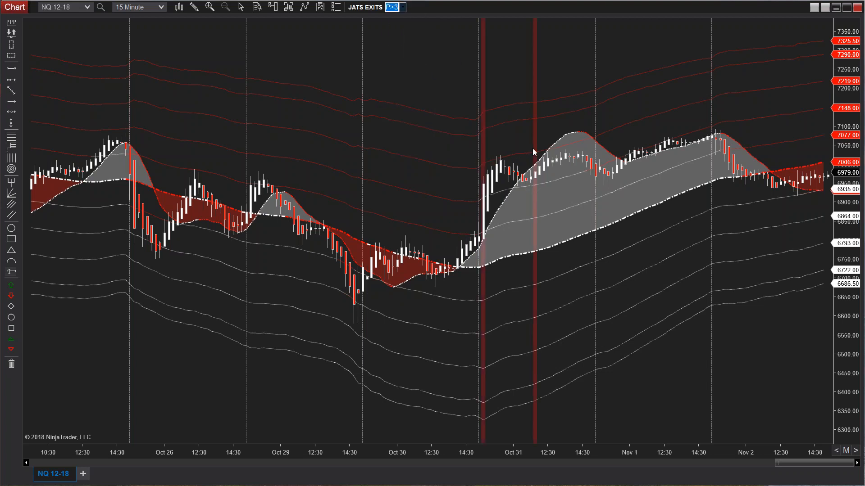
pyautogui.click(397, 7)
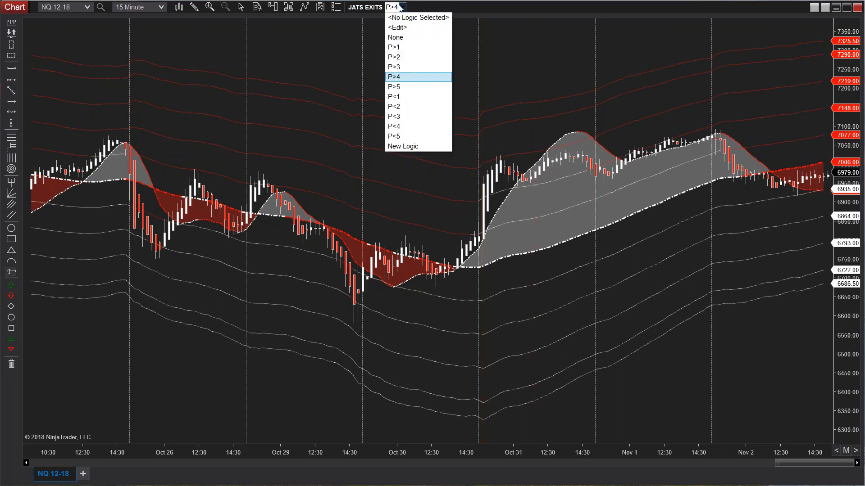
pyautogui.moveTo(407, 67)
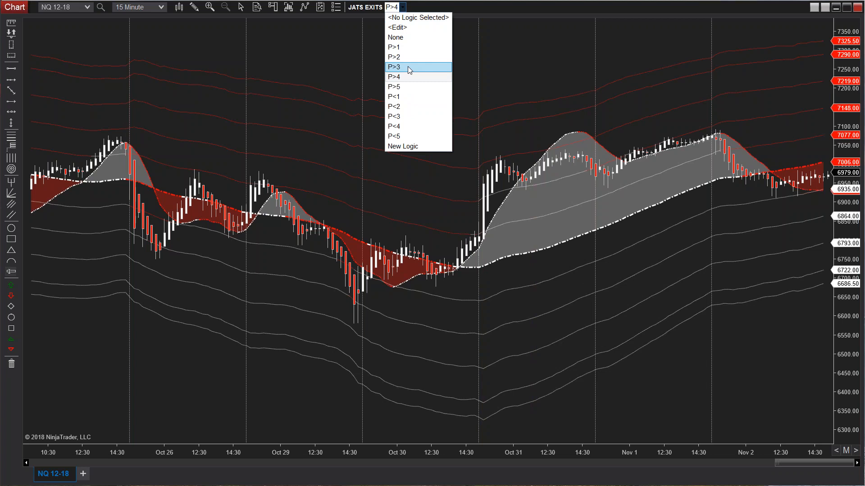
pyautogui.click(394, 67)
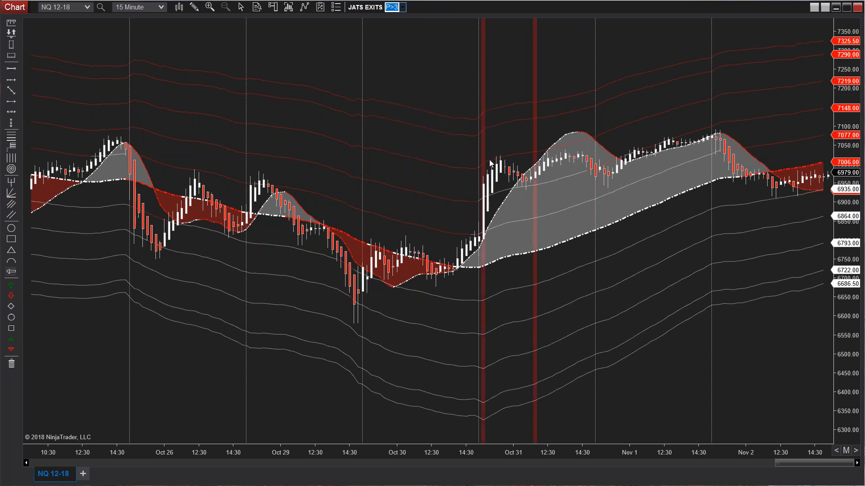
pyautogui.moveTo(541, 191)
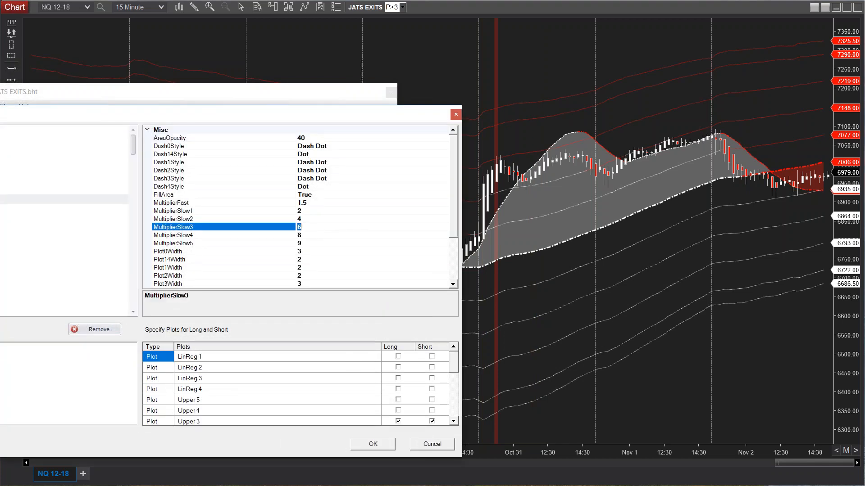
# Step: Change the P>3 MultiplierSlow3 value to 5 and close the BloodHound logic editor
pyautogui.write('5')
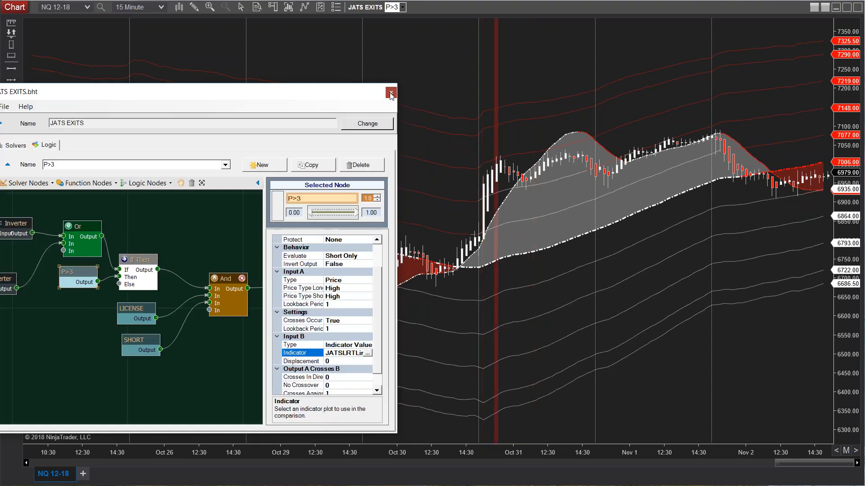
pyautogui.click(391, 92)
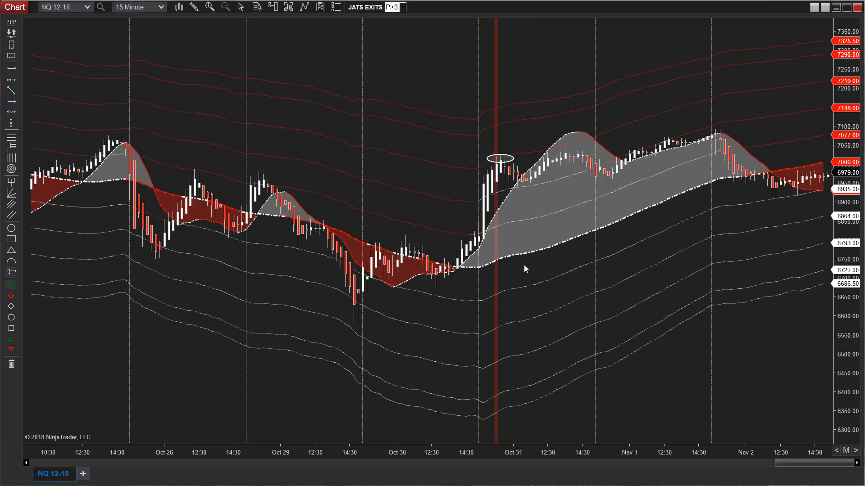
pyautogui.moveTo(516, 113)
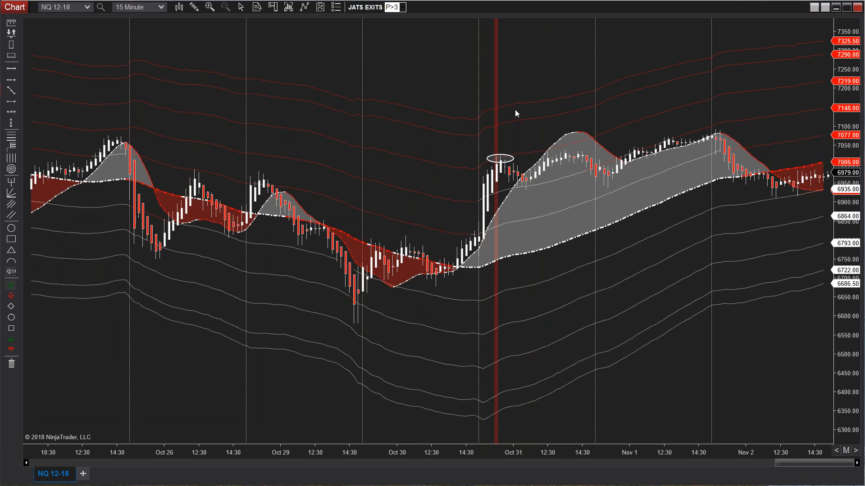
# Step: Delete the ellipse on the Oct 31 breakout candle high and confirm the Drawing Objects dialog
pyautogui.rightClick(499, 161)
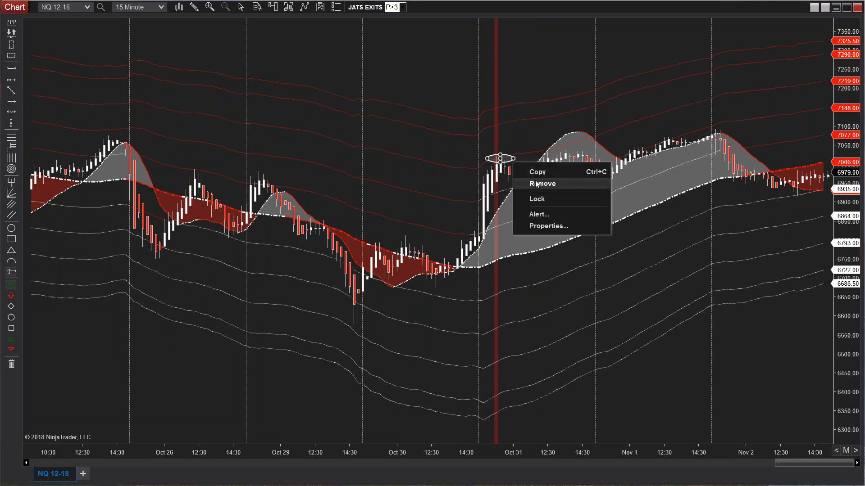
pyautogui.click(542, 184)
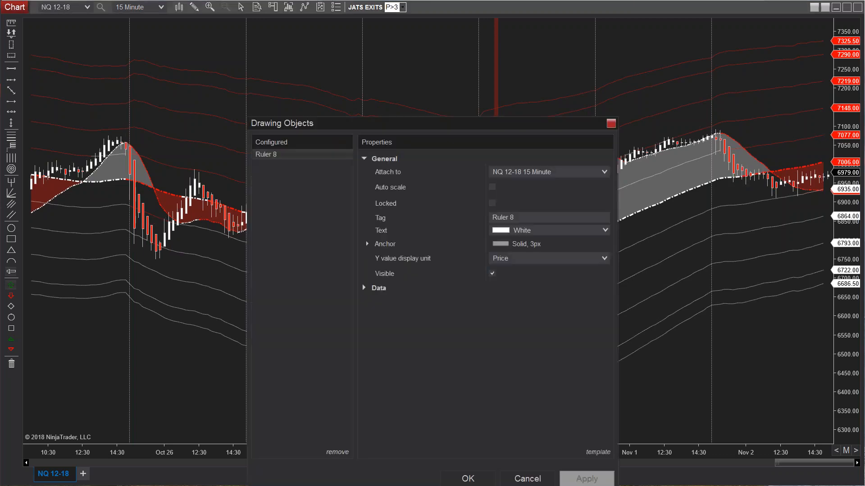
pyautogui.click(467, 478)
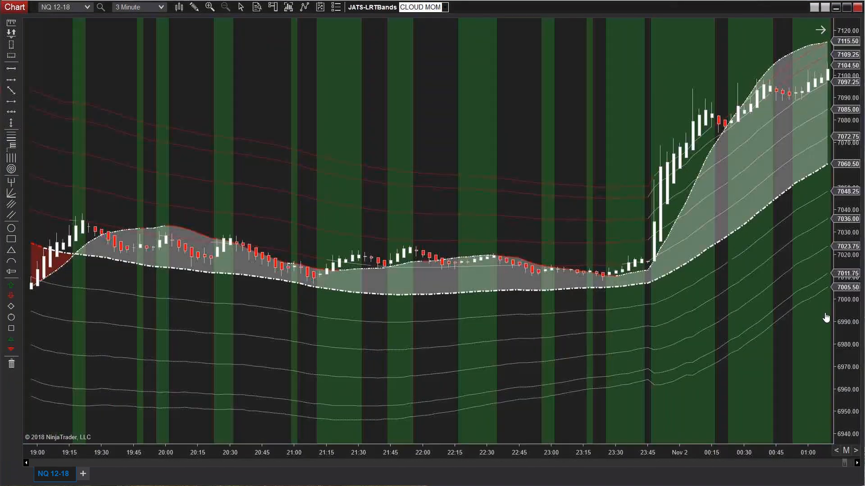
# Step: Scroll the 3-minute NQ CLOUD MOM chart forward into the red down-cloud session
pyautogui.hscroll(3)
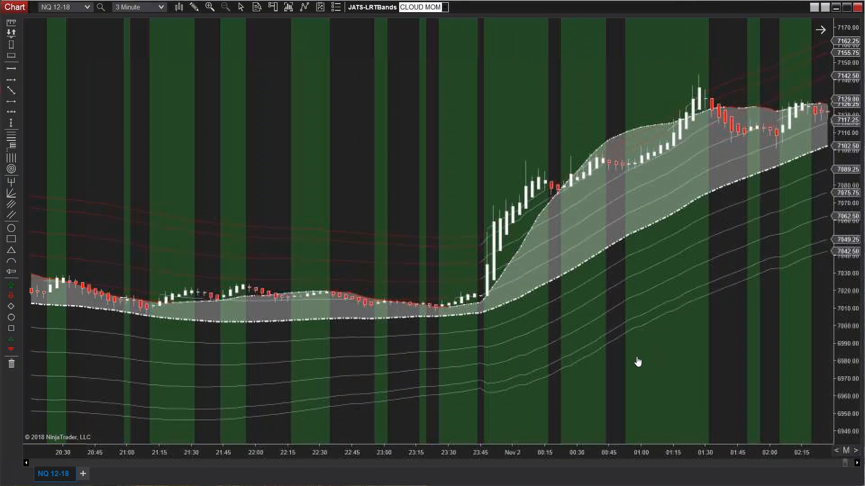
pyautogui.rightClick(636, 362)
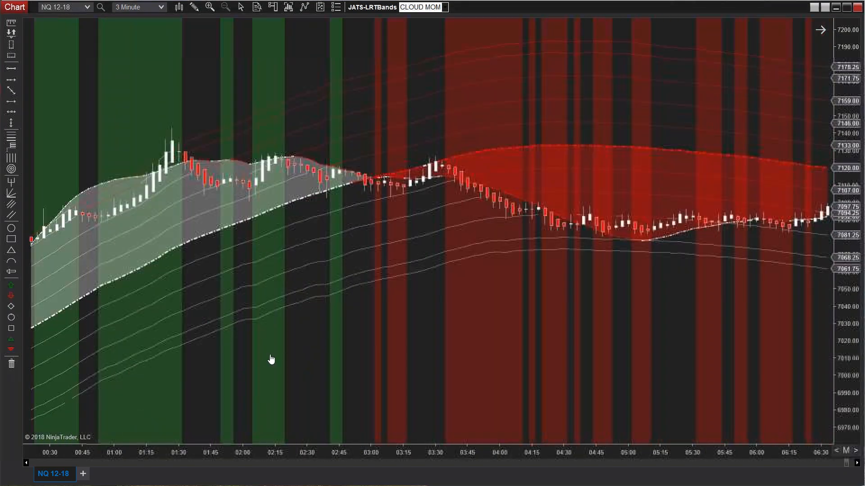
pyautogui.hscroll(3)
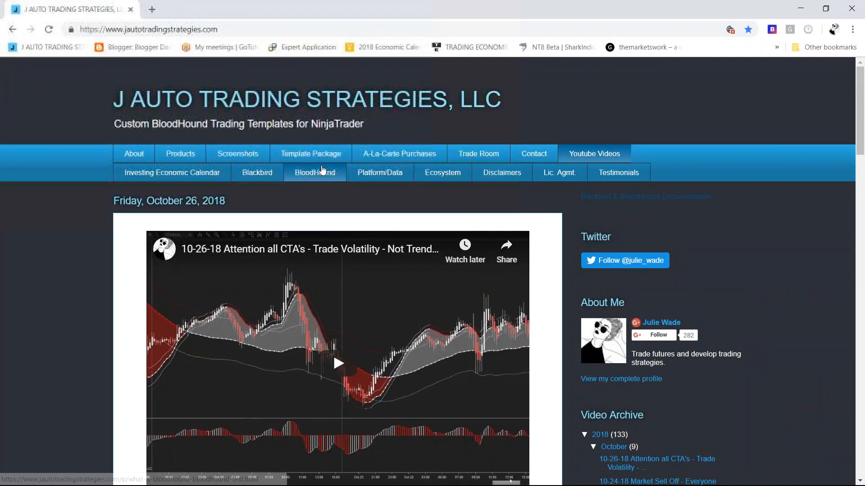
# Step: Browse the BloodHound templates pricing page, then close the browser to return to the NQ charts
pyautogui.click(314, 172)
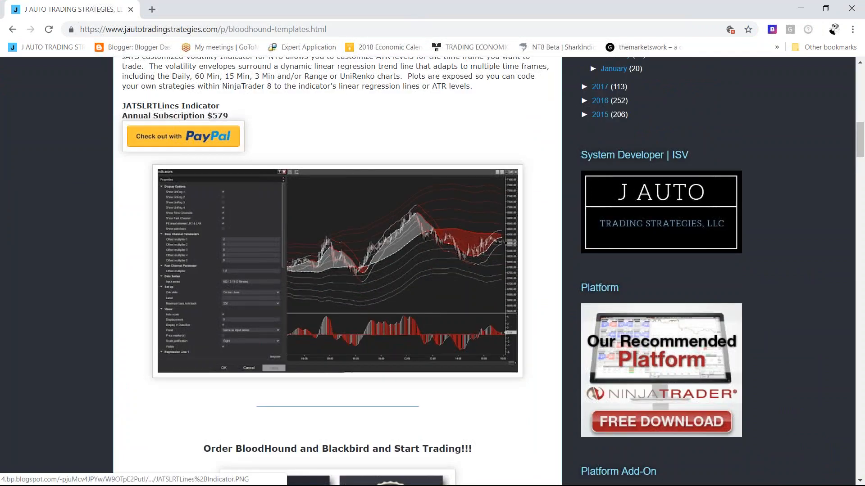
pyautogui.moveTo(384, 291)
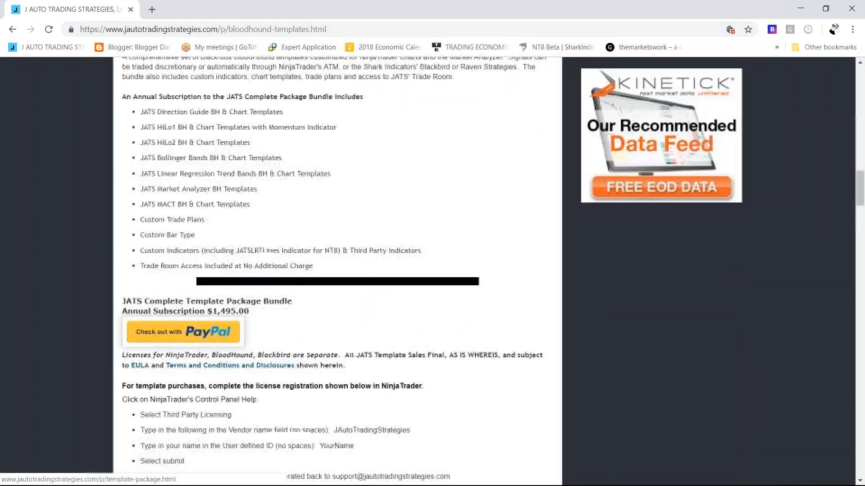
pyautogui.scroll(-3)
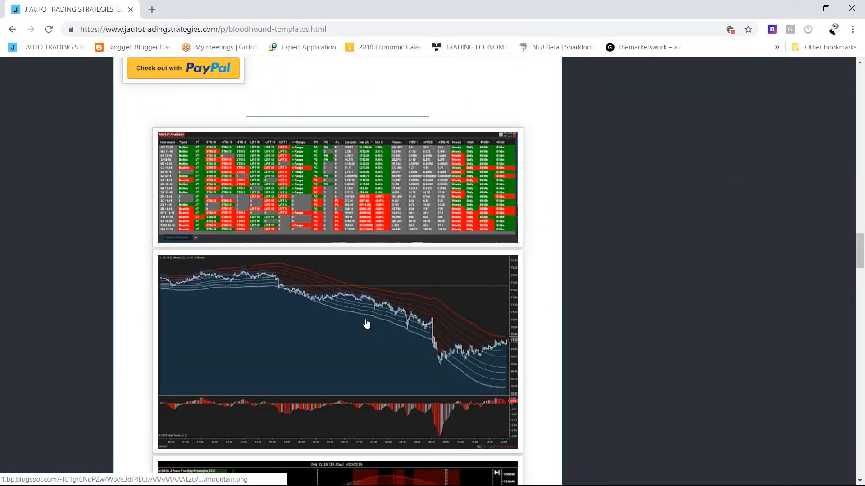
pyautogui.scroll(3)
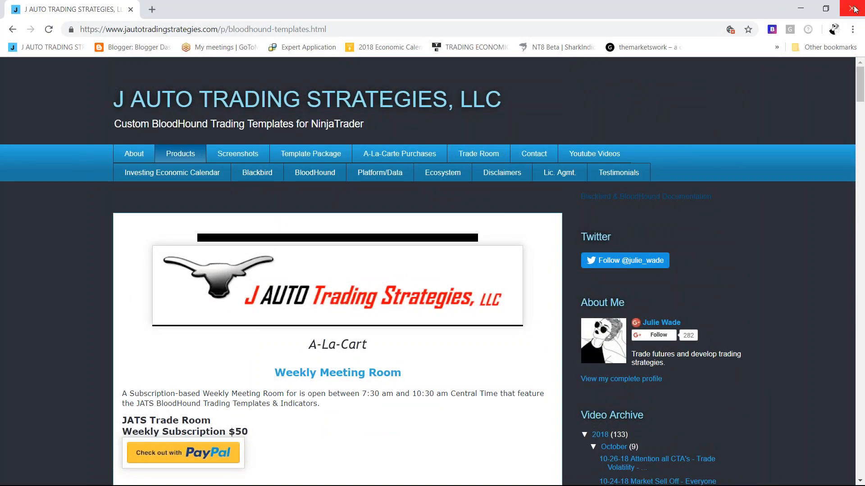
pyautogui.click(854, 8)
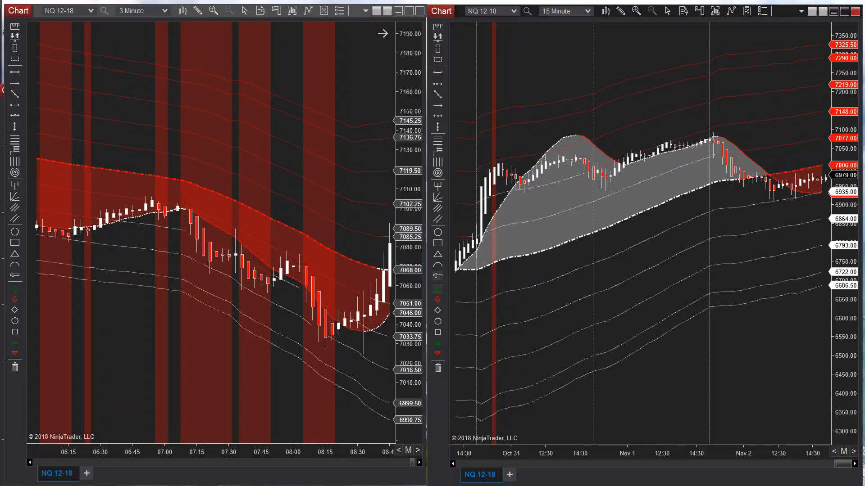